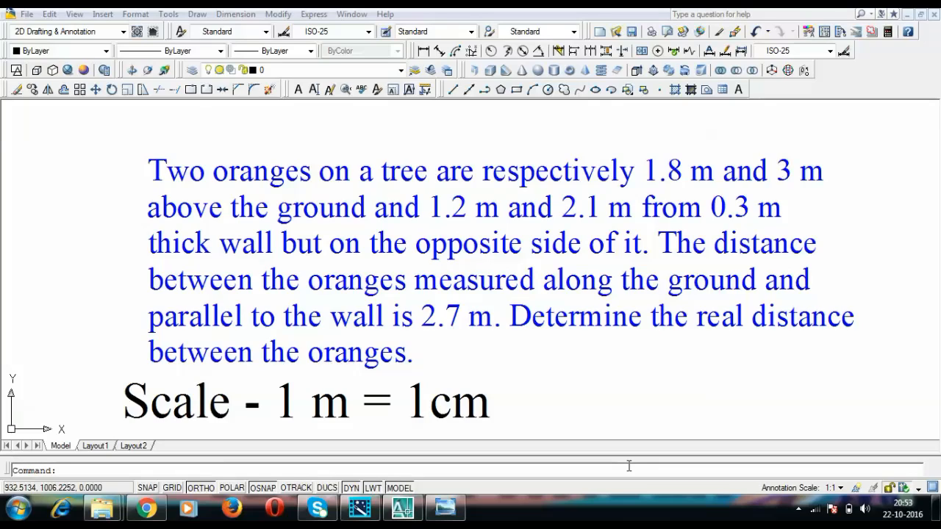
pyautogui.moveTo(797, 190)
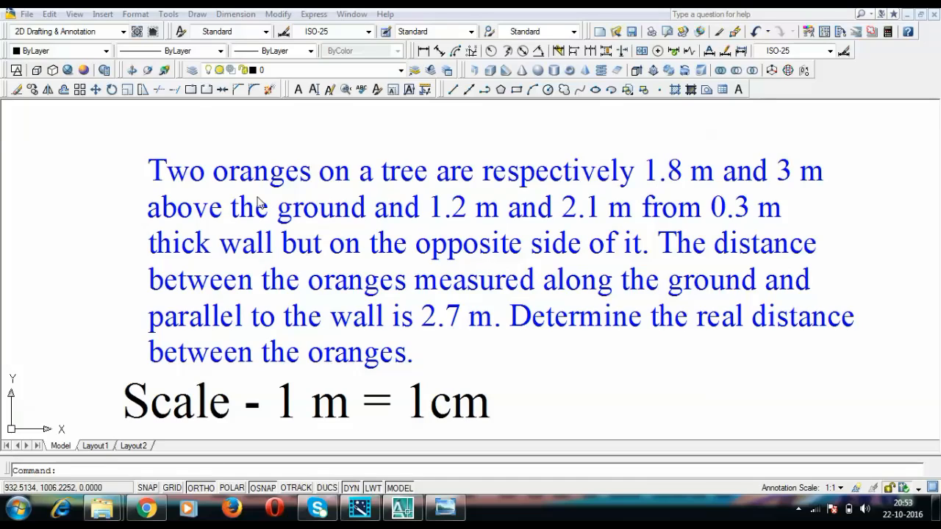
pyautogui.moveTo(557, 235)
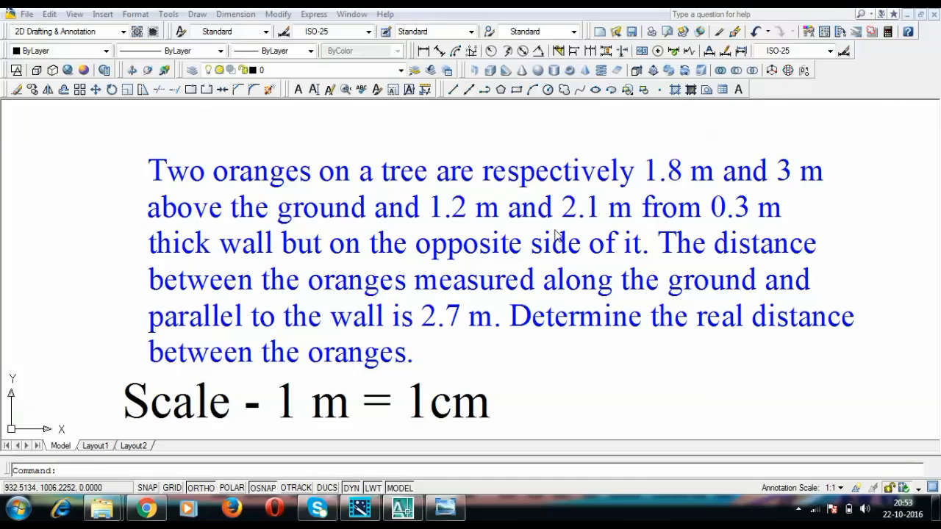
pyautogui.moveTo(215, 252)
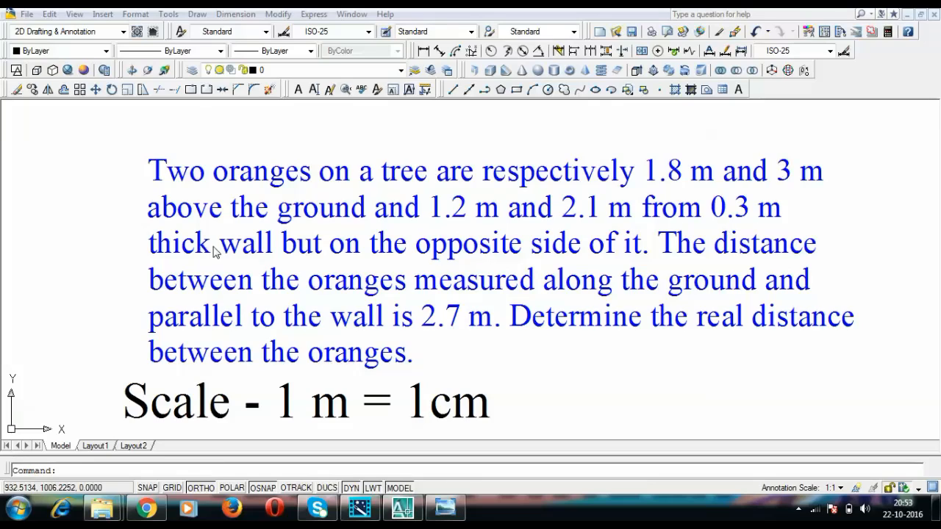
pyautogui.moveTo(602, 269)
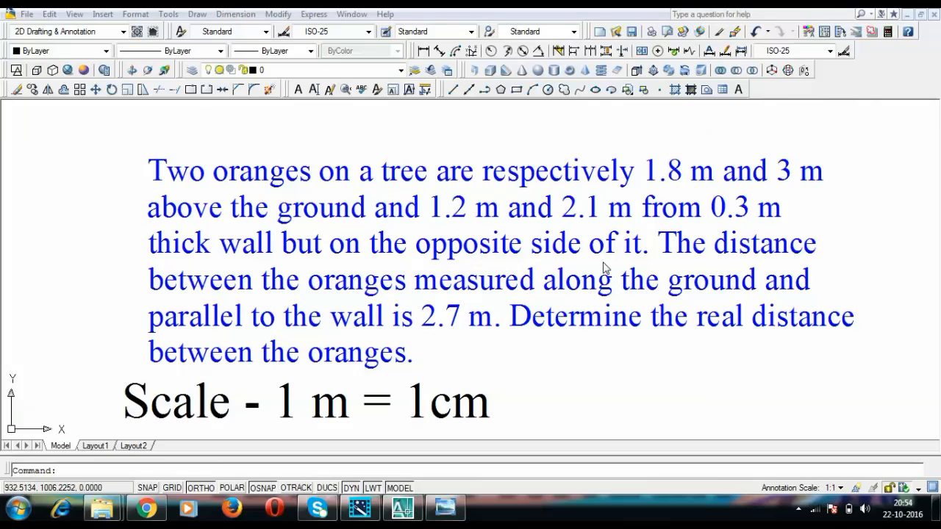
pyautogui.moveTo(586, 259)
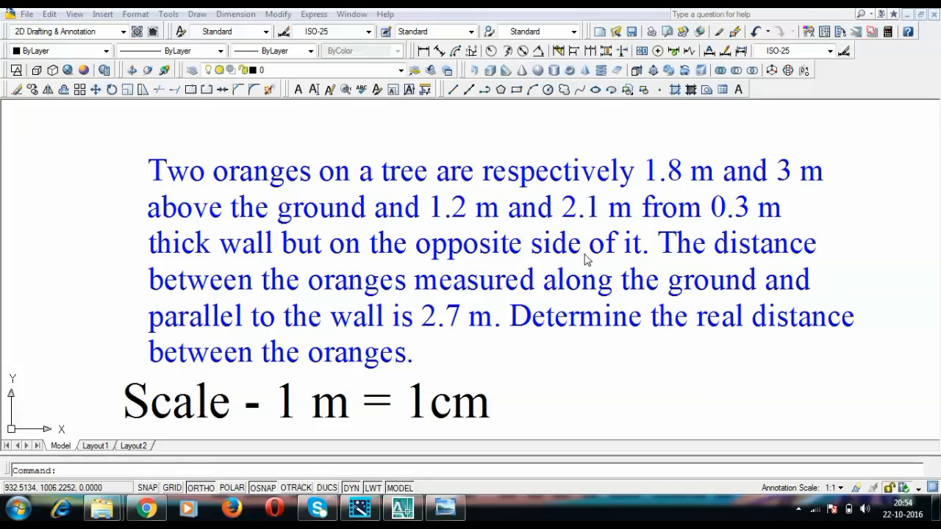
pyautogui.moveTo(595, 248)
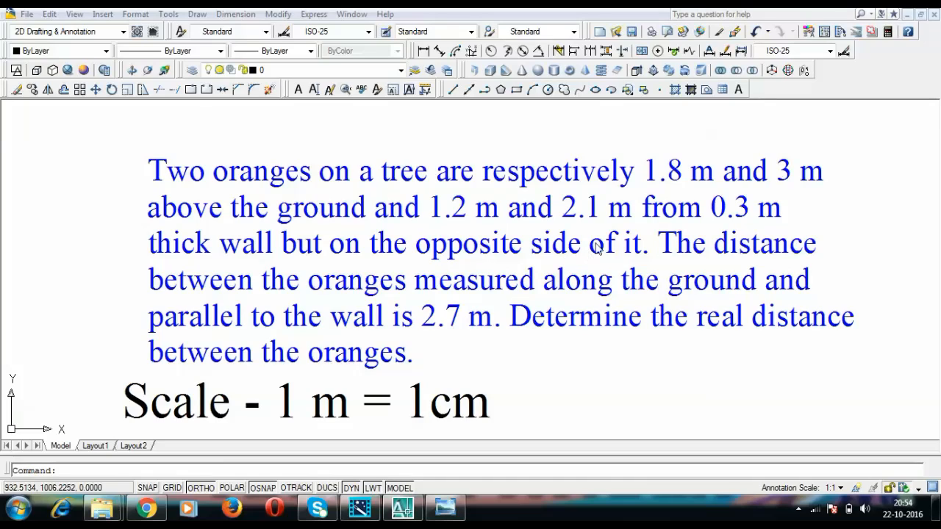
pyautogui.moveTo(679, 192)
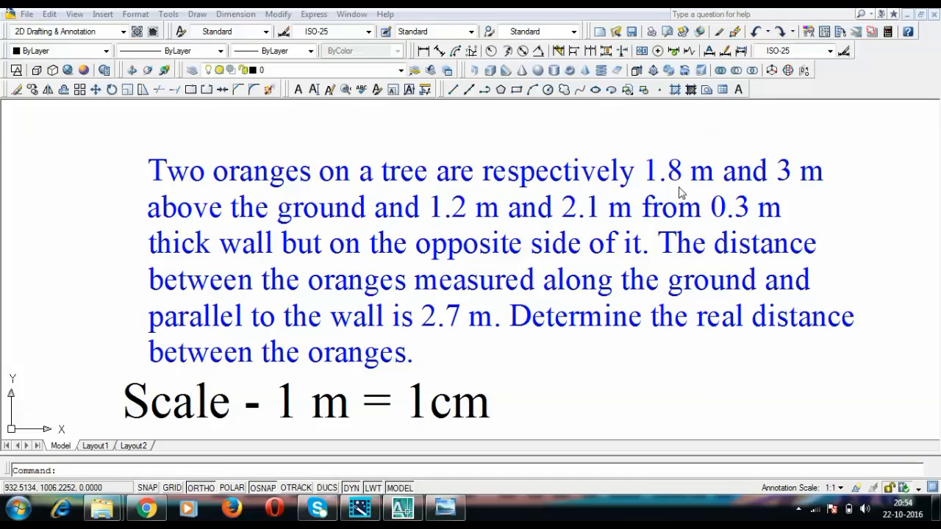
pyautogui.moveTo(816, 184)
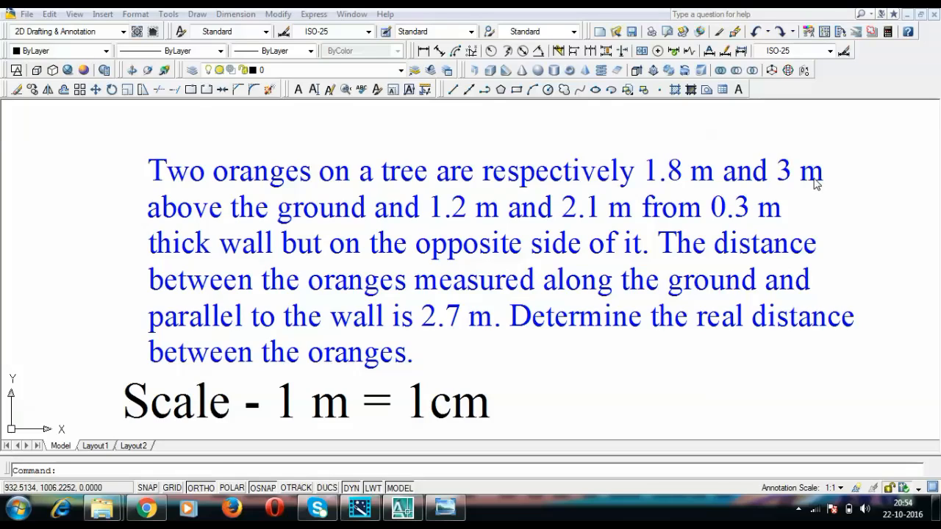
pyautogui.moveTo(542, 194)
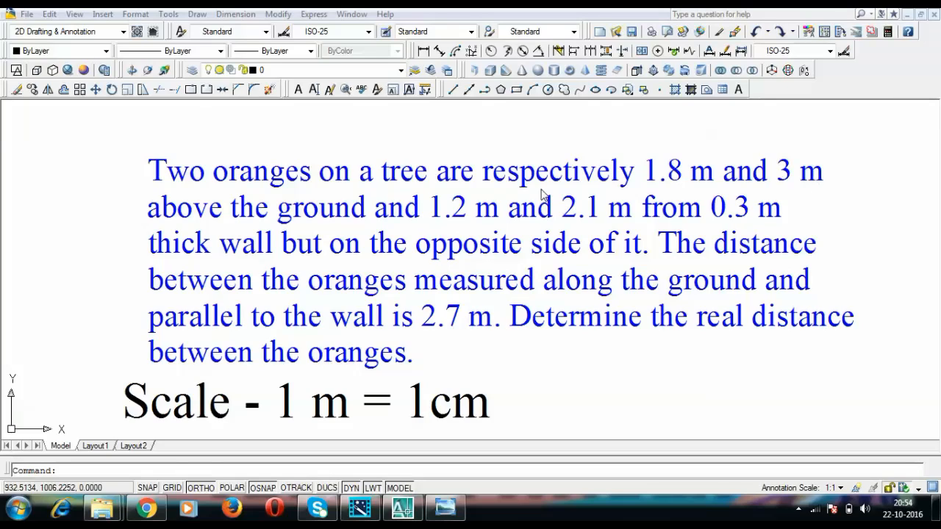
pyautogui.moveTo(456, 226)
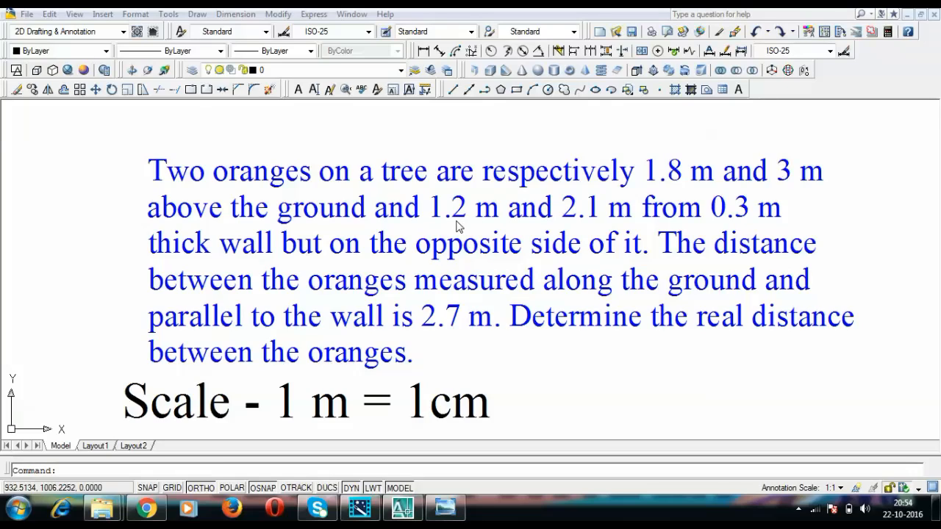
pyautogui.moveTo(488, 219)
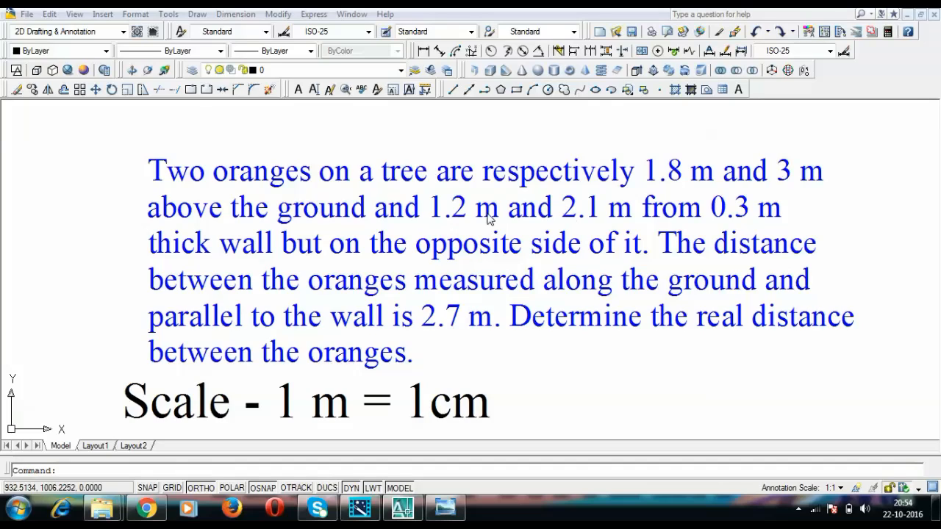
pyautogui.moveTo(592, 220)
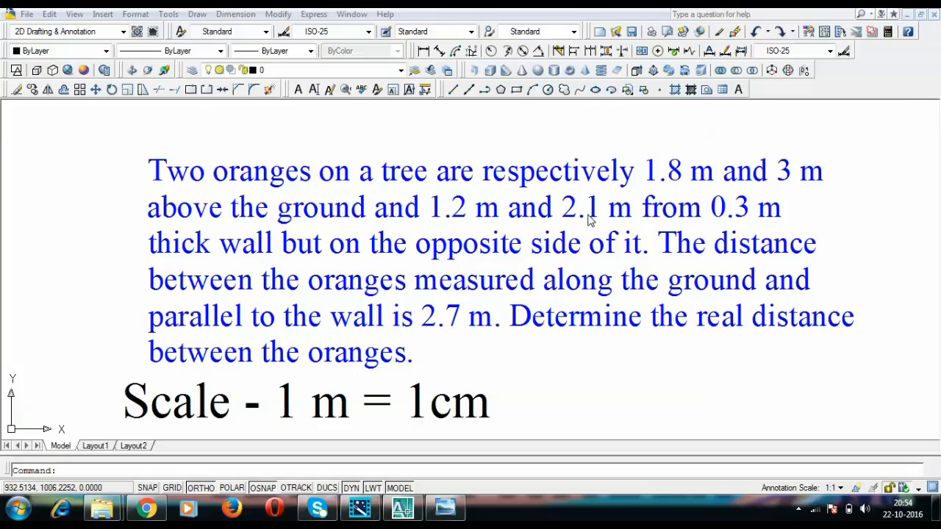
pyautogui.moveTo(689, 225)
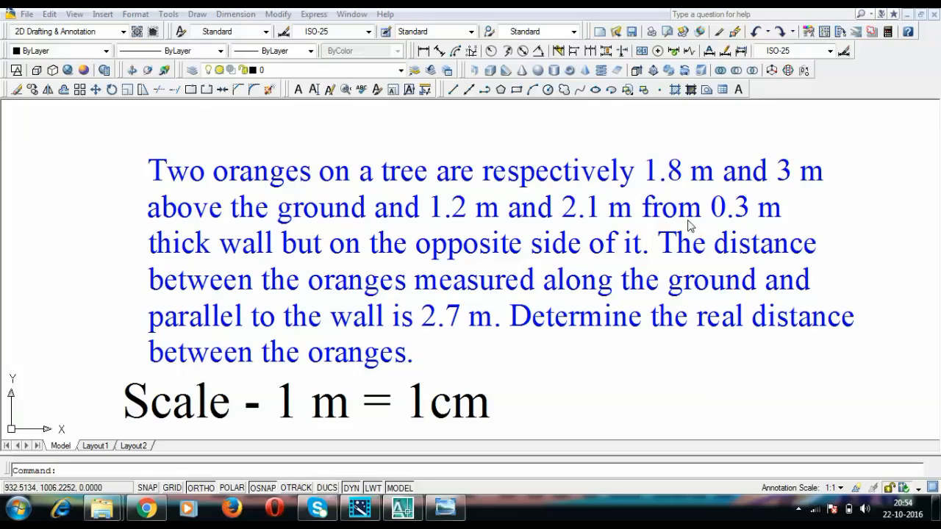
pyautogui.moveTo(744, 212)
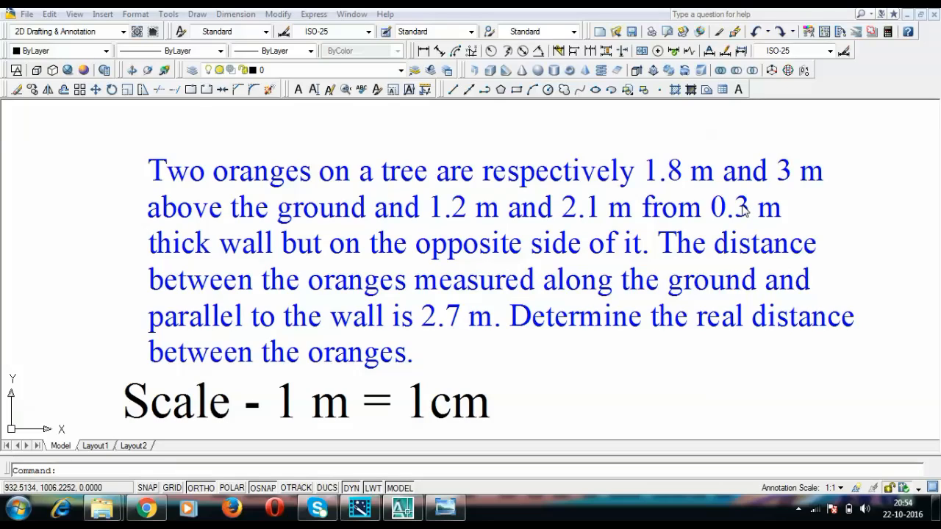
pyautogui.moveTo(618, 275)
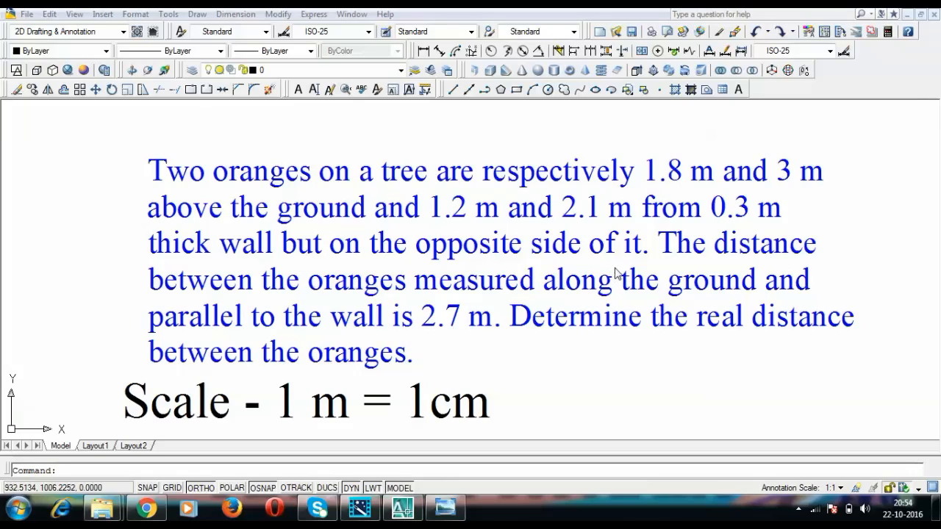
pyautogui.moveTo(218, 289)
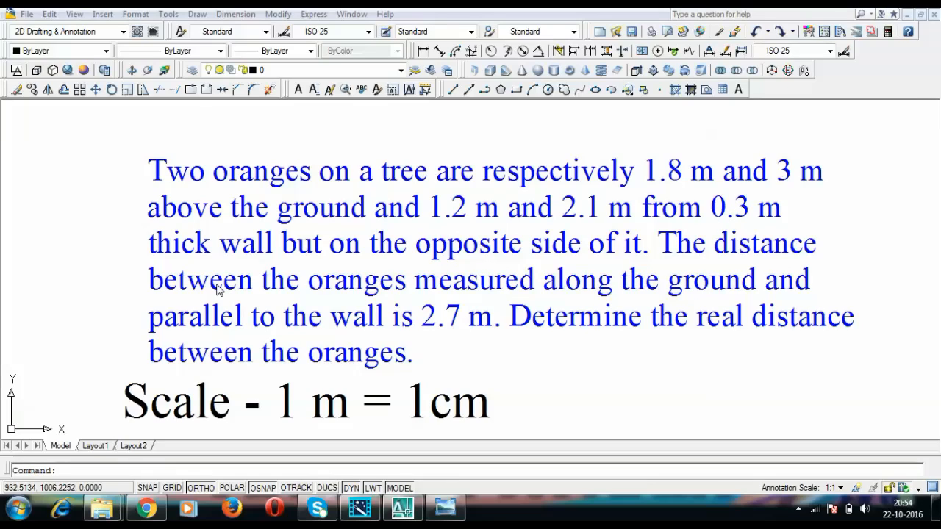
pyautogui.moveTo(473, 374)
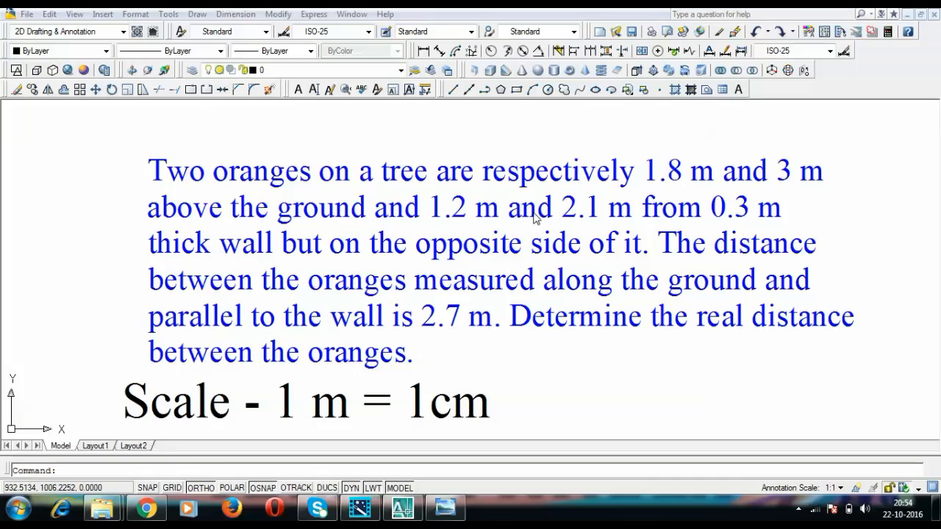
pyautogui.moveTo(476, 328)
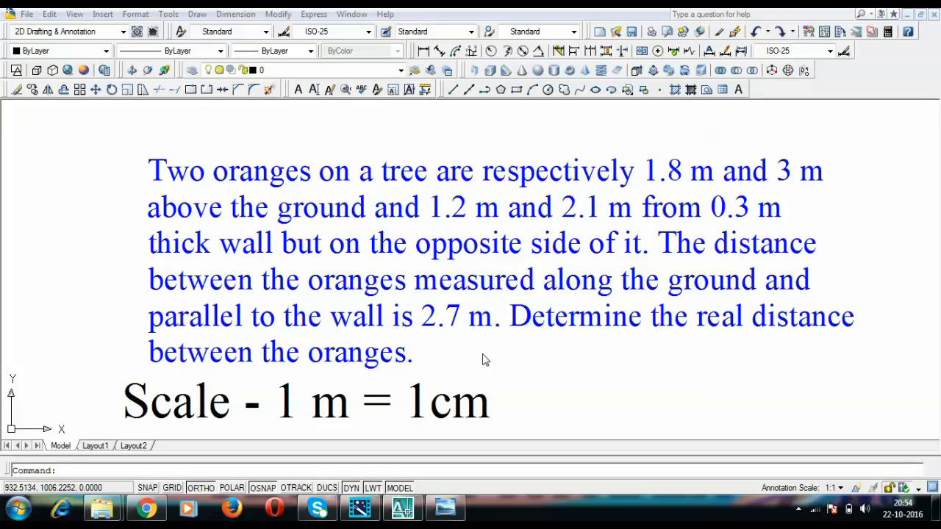
# Copy the x label to both projector ends and rename the copies a' and a
pyautogui.click(305, 400)
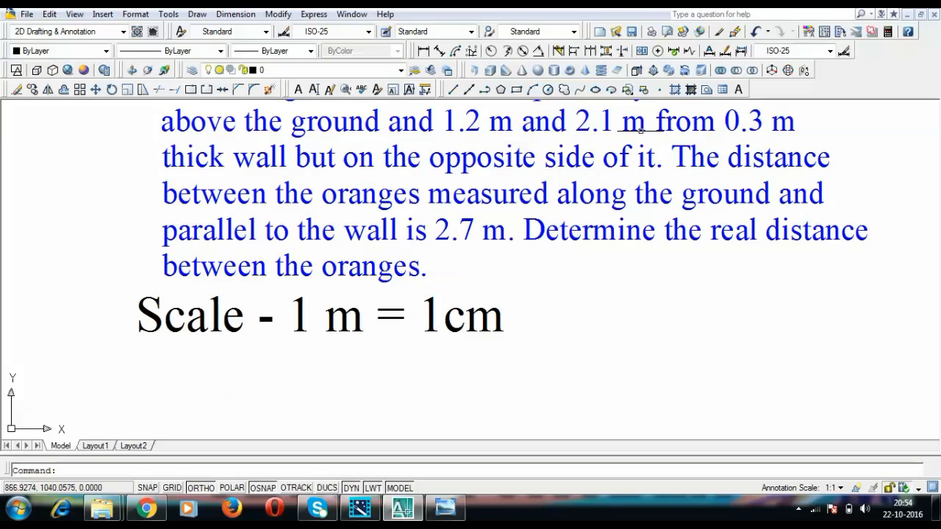
pyautogui.moveTo(513, 266)
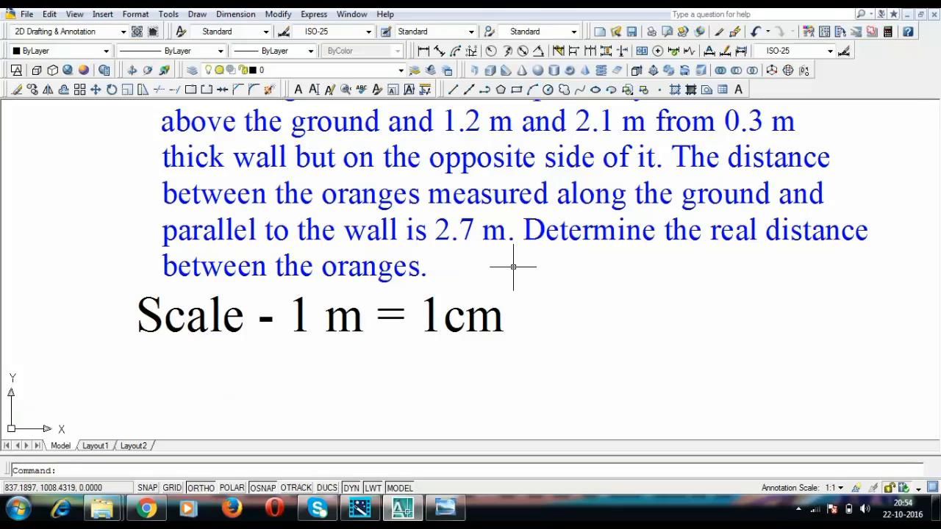
pyautogui.moveTo(474, 435)
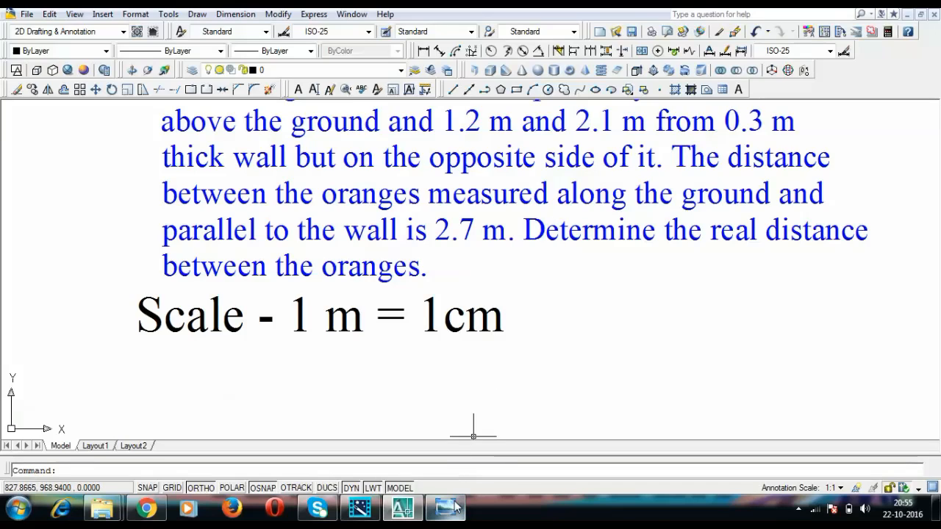
pyautogui.moveTo(446, 507)
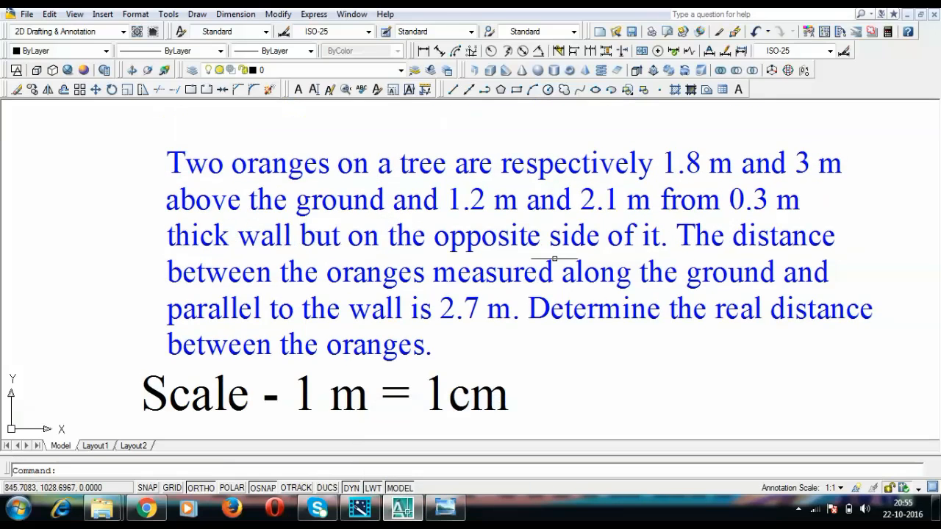
pyautogui.moveTo(444, 507)
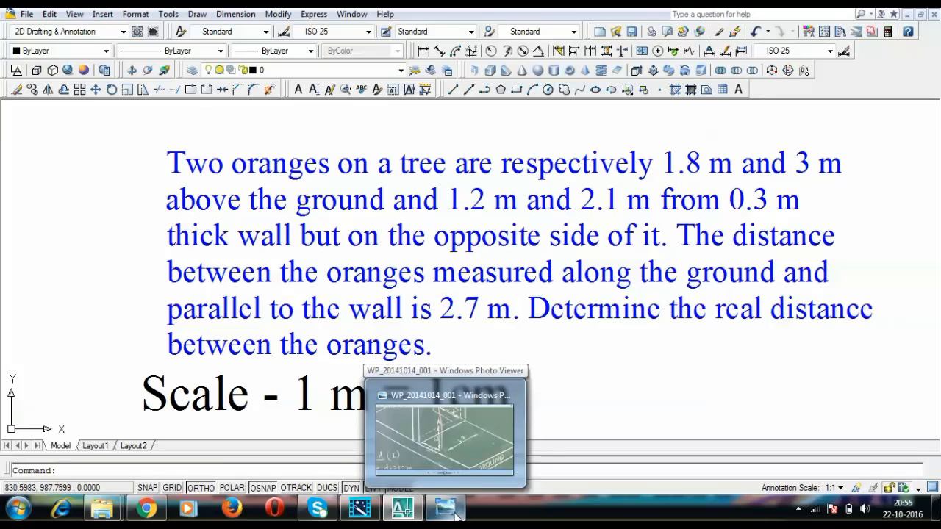
pyautogui.click(444, 437)
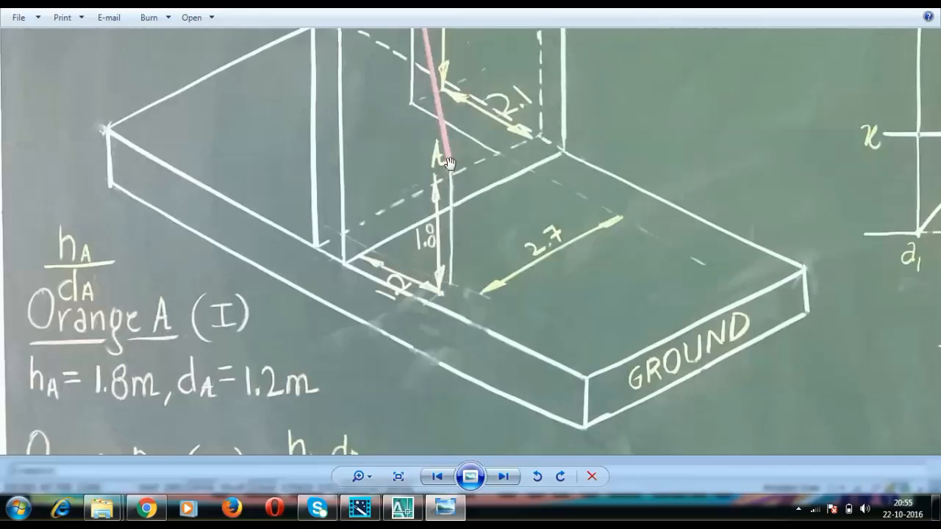
pyautogui.moveTo(438, 274)
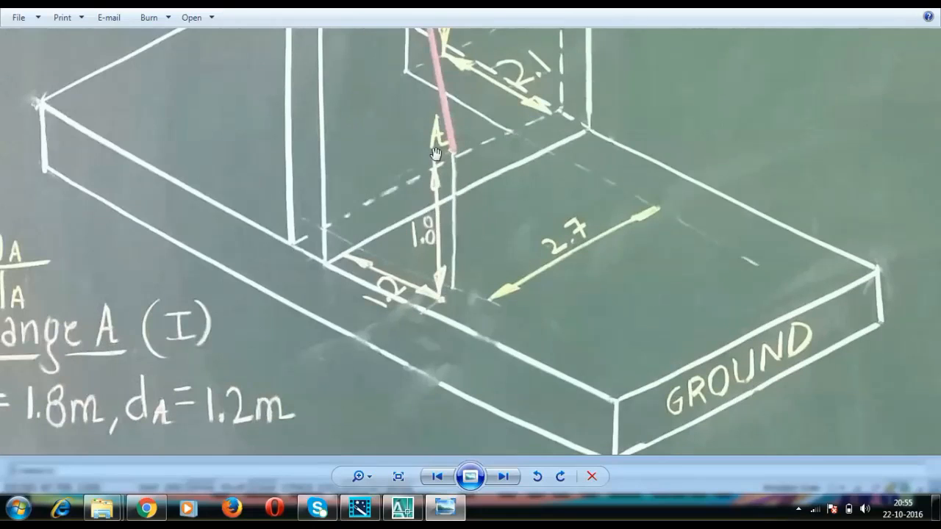
pyautogui.moveTo(380, 267)
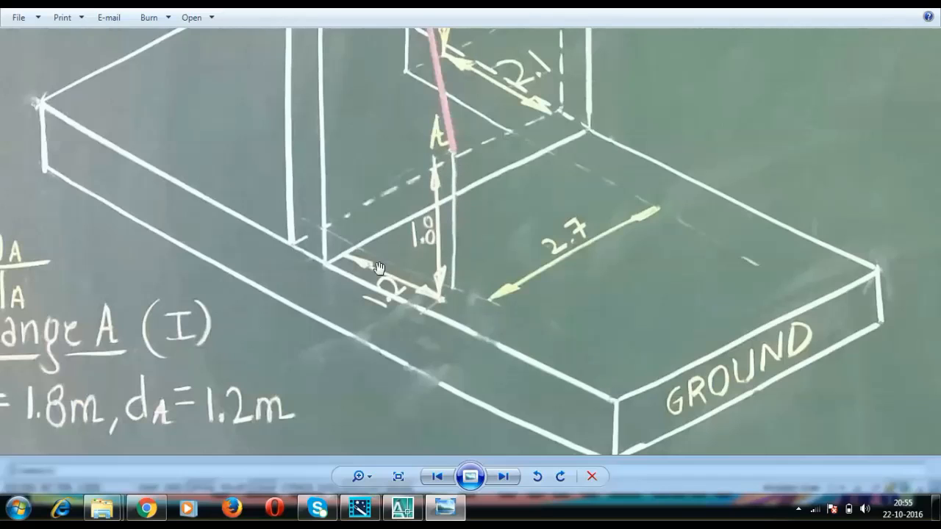
pyautogui.moveTo(436, 301)
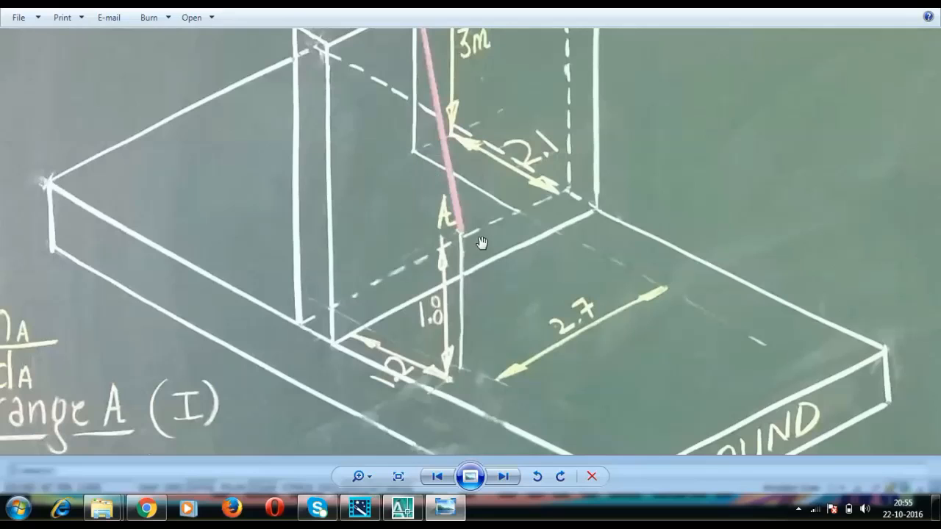
pyautogui.moveTo(473, 249)
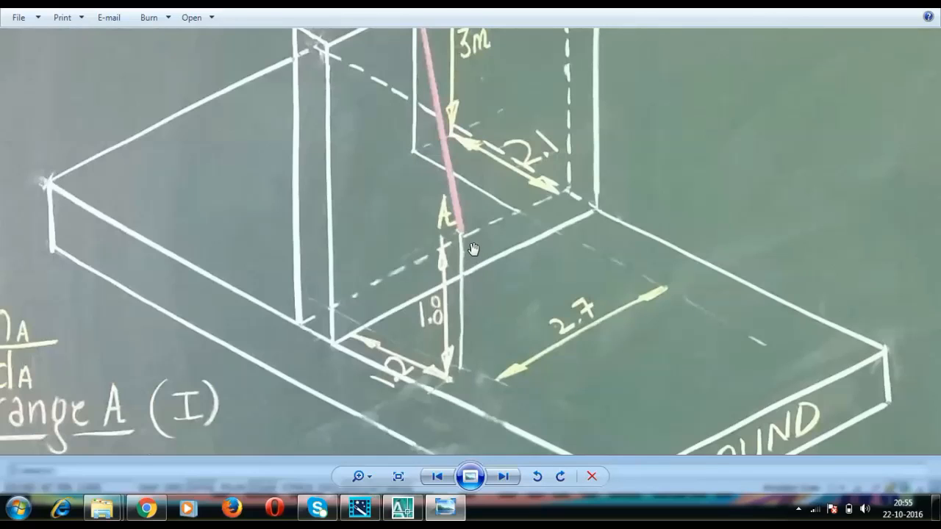
pyautogui.moveTo(469, 218)
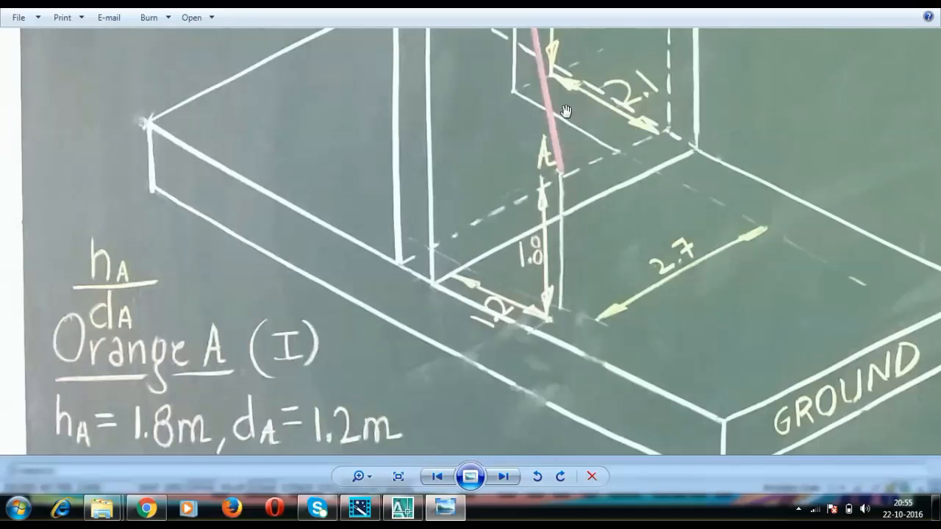
pyautogui.moveTo(547, 238)
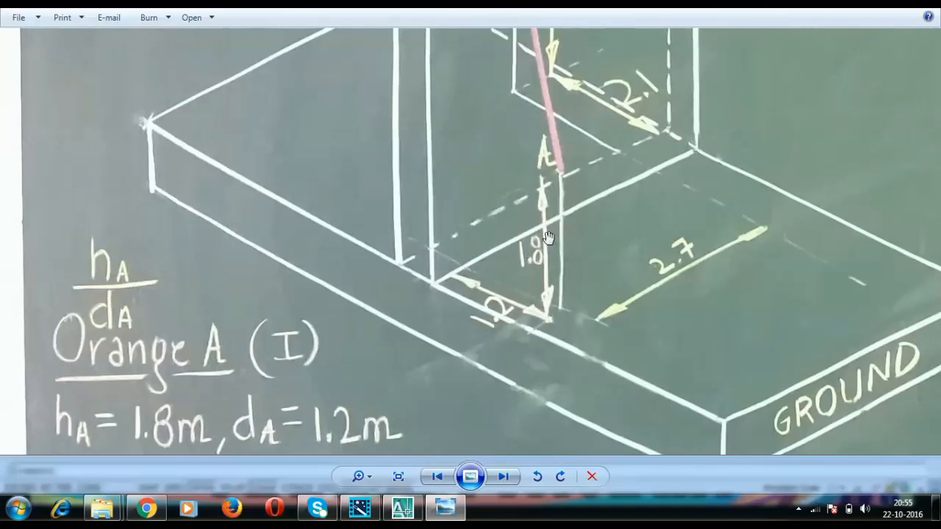
pyautogui.moveTo(560, 281)
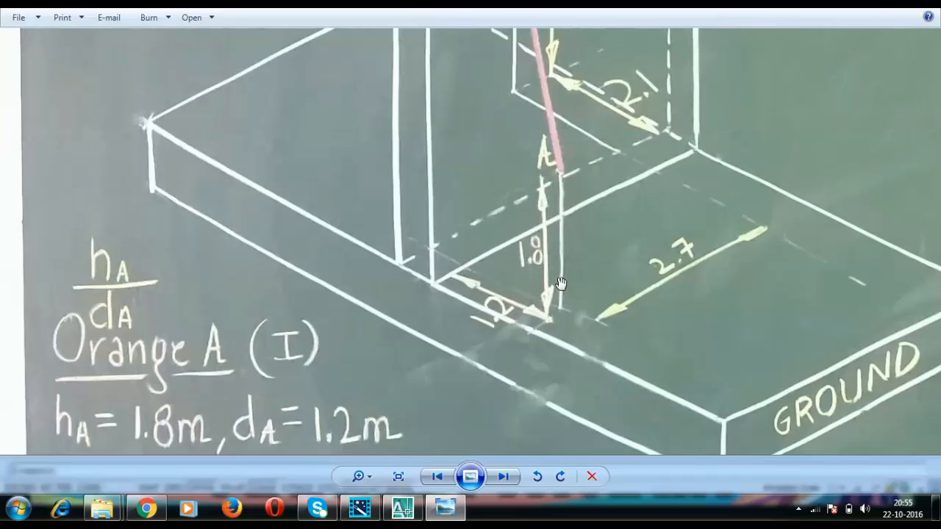
pyautogui.moveTo(581, 166)
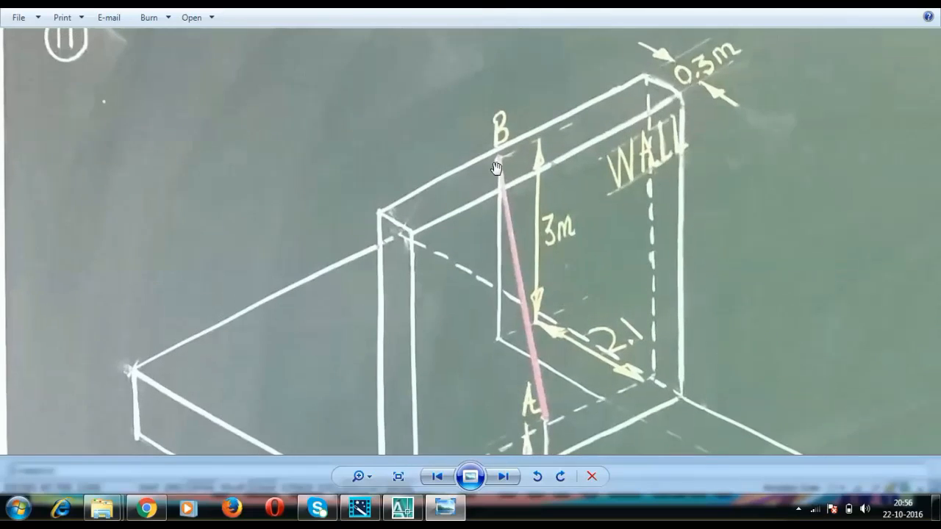
pyautogui.moveTo(607, 347)
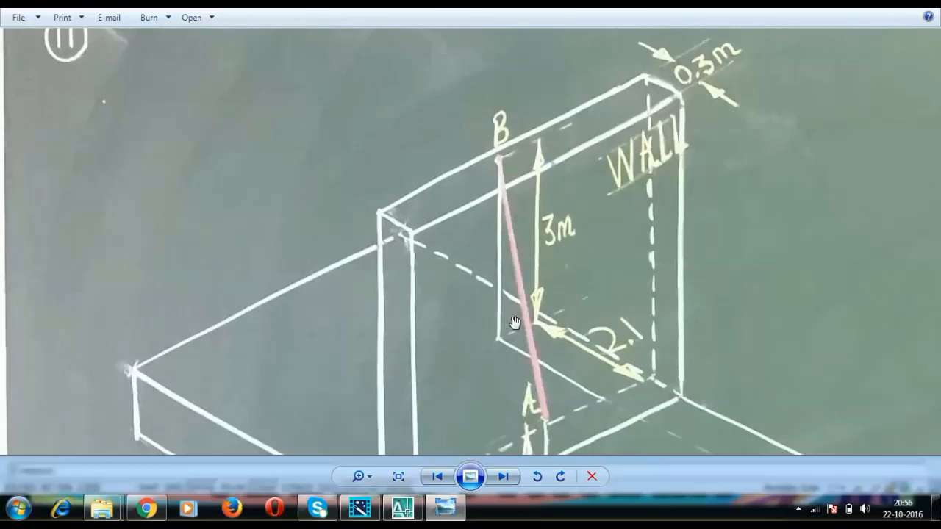
pyautogui.moveTo(504, 345)
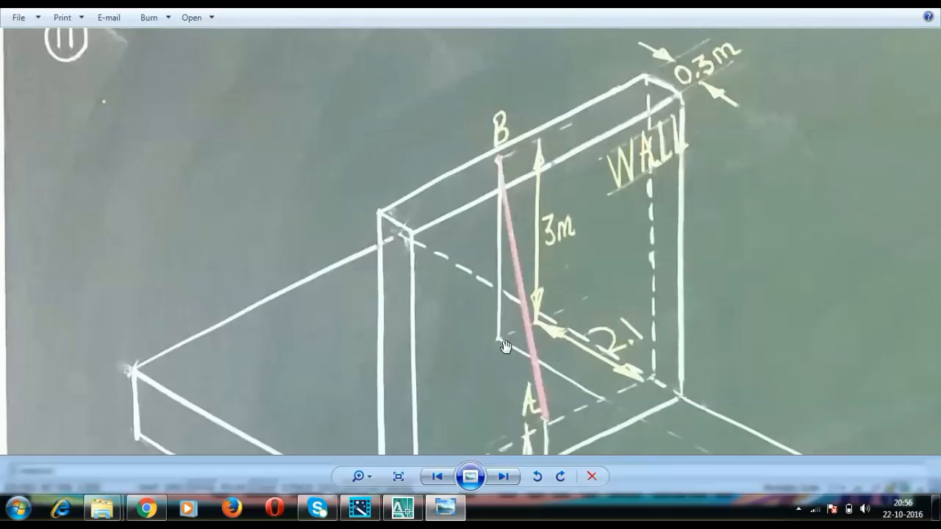
pyautogui.moveTo(523, 160)
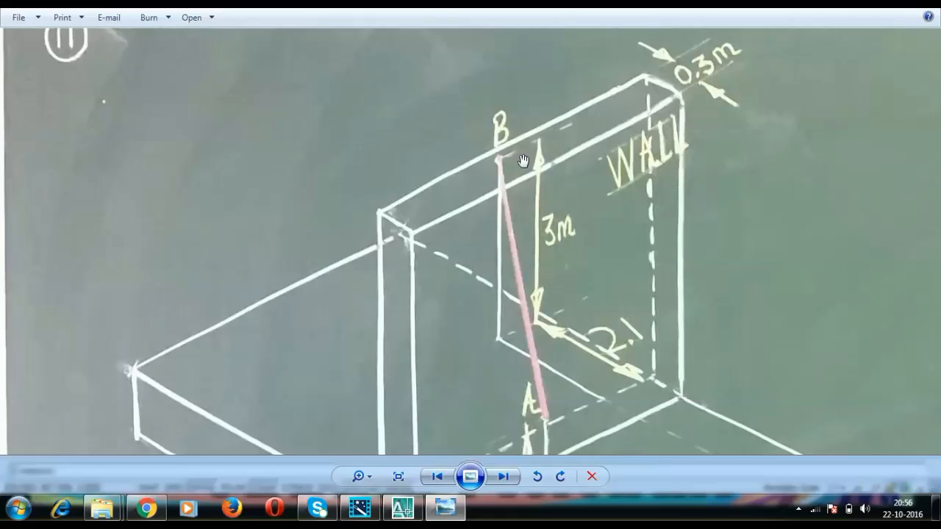
pyautogui.moveTo(489, 344)
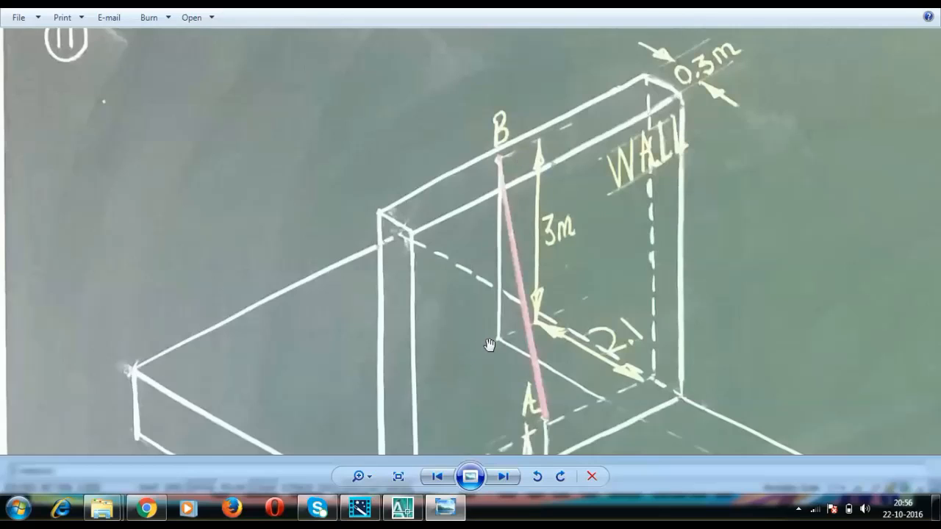
pyautogui.moveTo(492, 143)
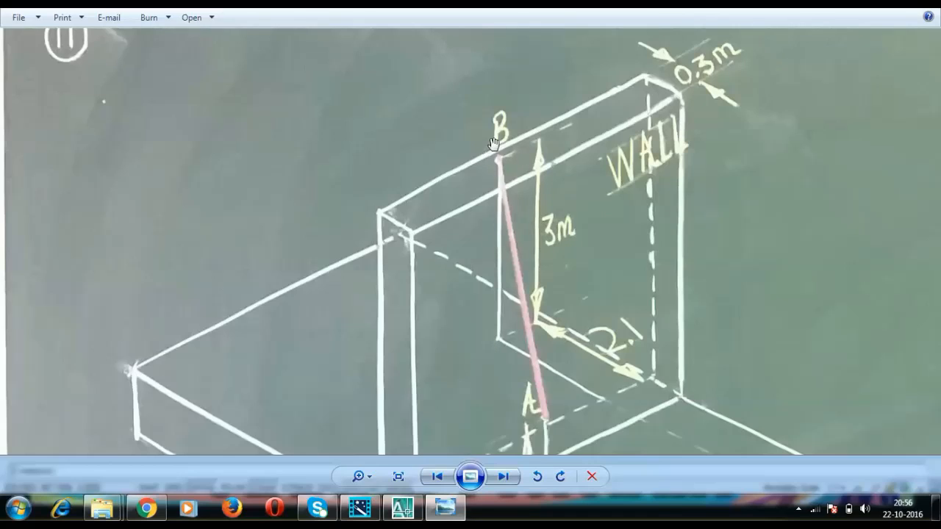
pyautogui.moveTo(622, 379)
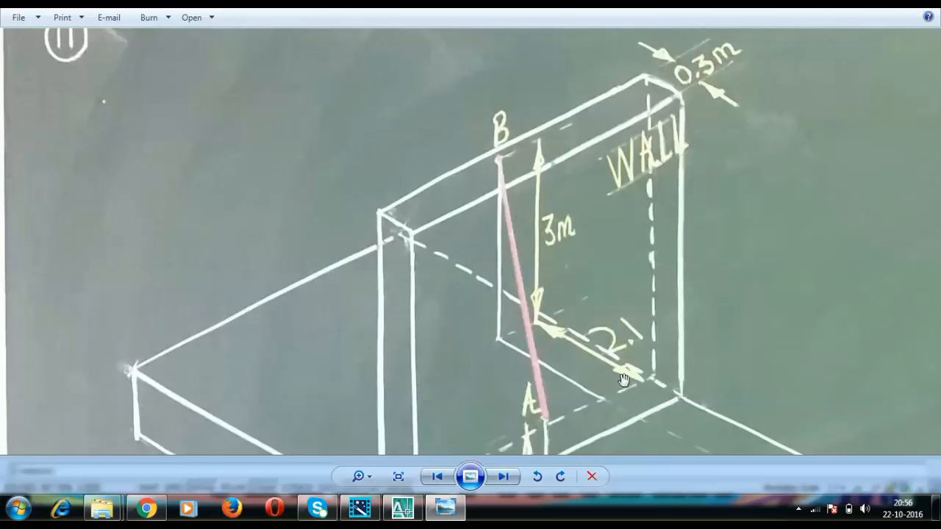
pyautogui.moveTo(606, 336)
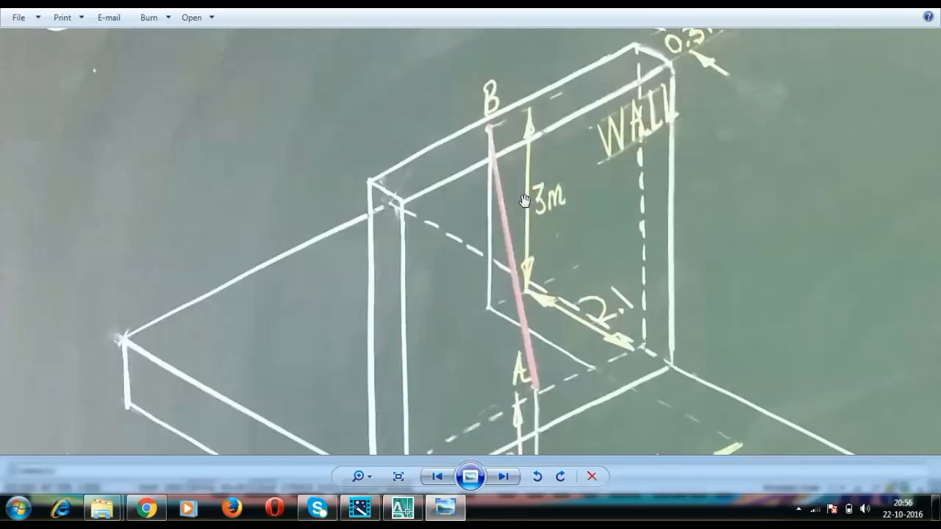
pyautogui.moveTo(438, 314)
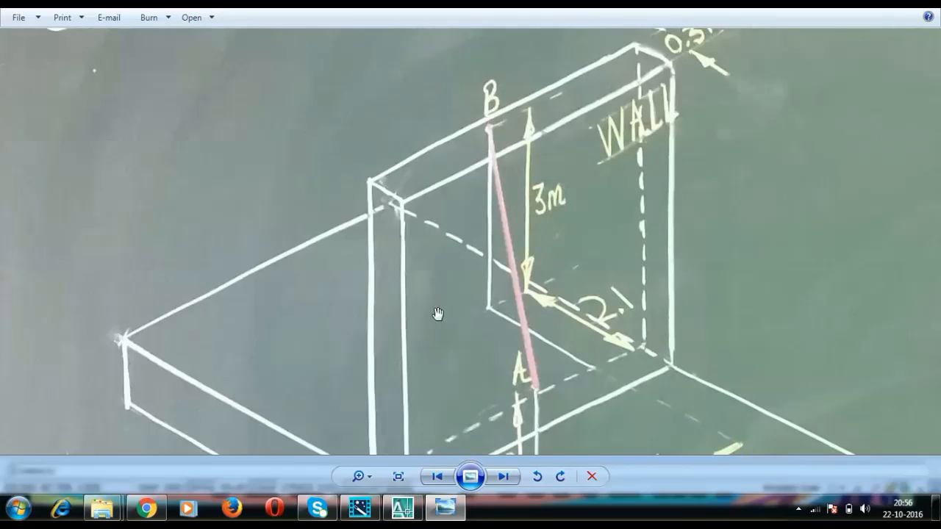
pyautogui.moveTo(486, 174)
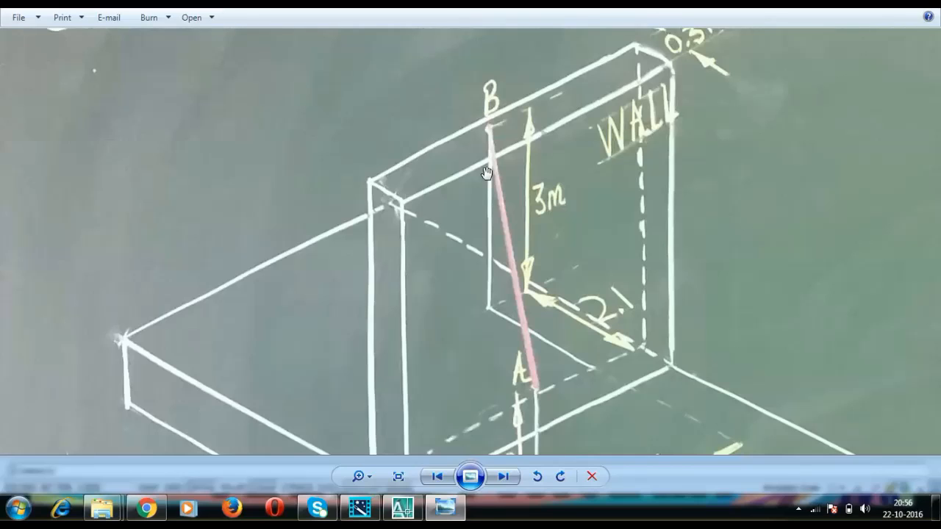
pyautogui.moveTo(479, 175)
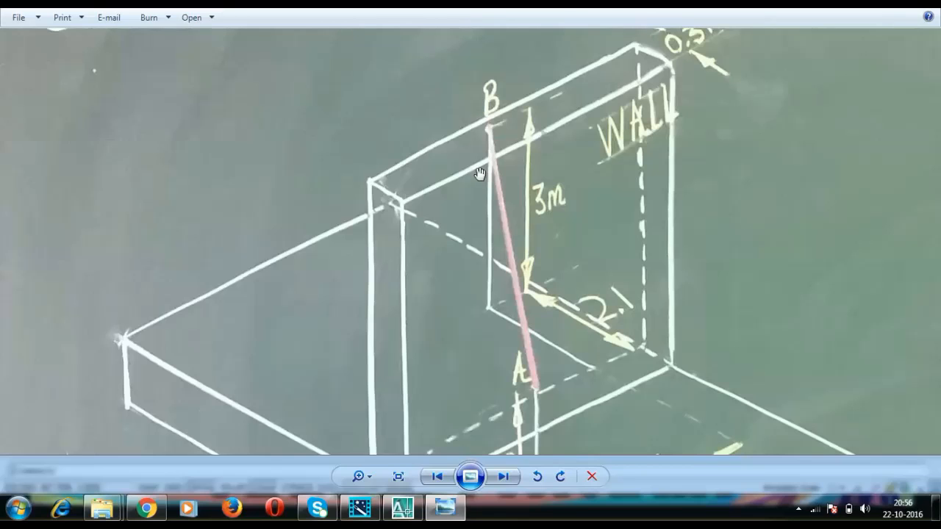
pyautogui.moveTo(418, 286)
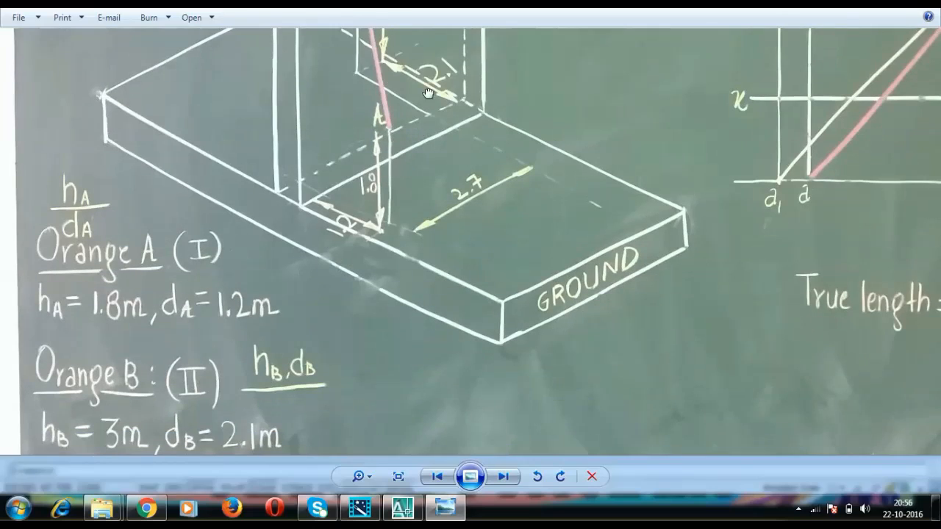
pyautogui.moveTo(266, 414)
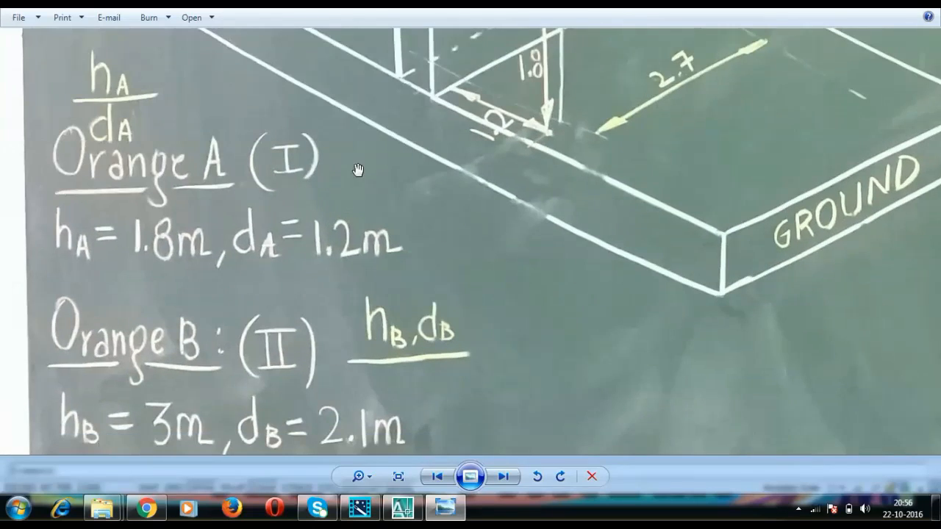
pyautogui.moveTo(402, 508)
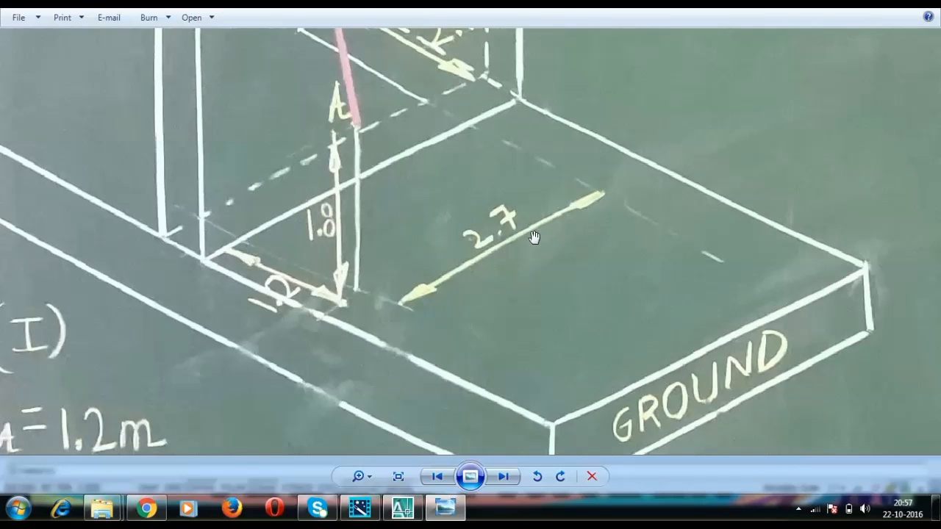
pyautogui.moveTo(392, 191)
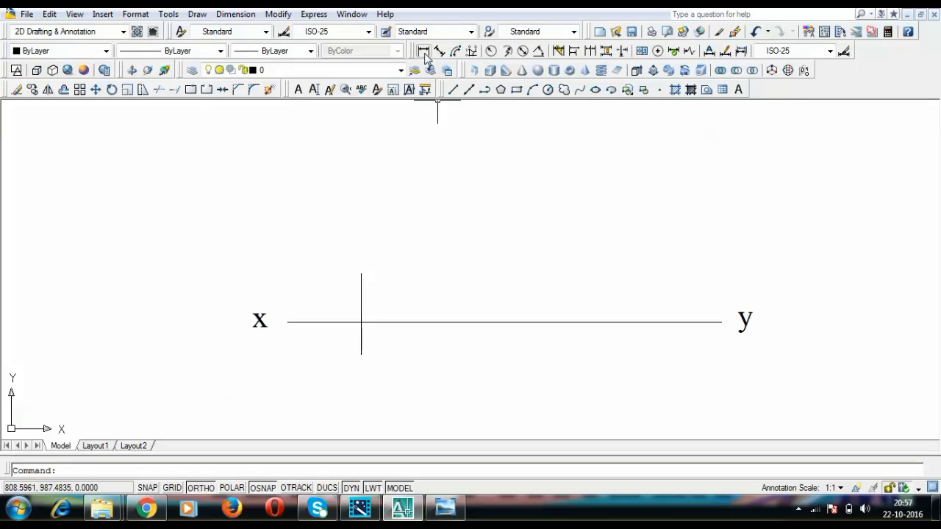
pyautogui.click(423, 51)
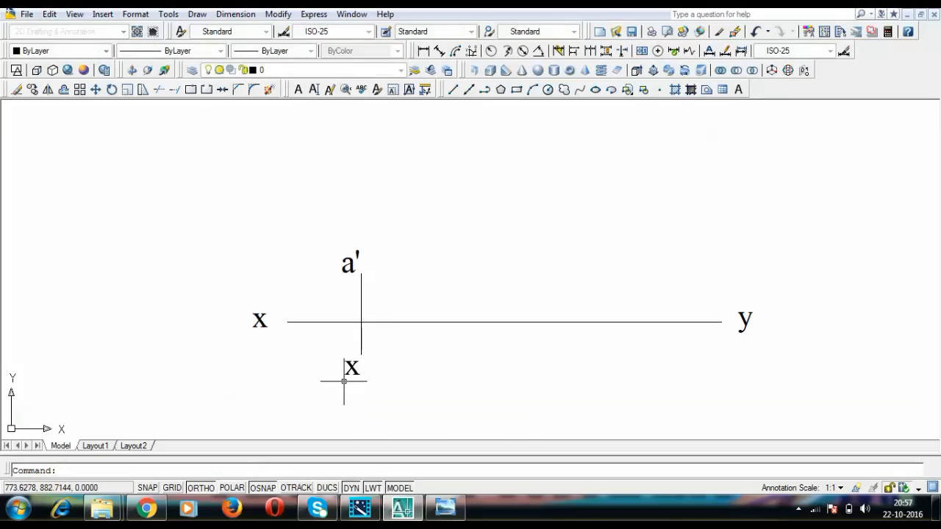
pyautogui.doubleClick(351, 367)
pyautogui.write('a')
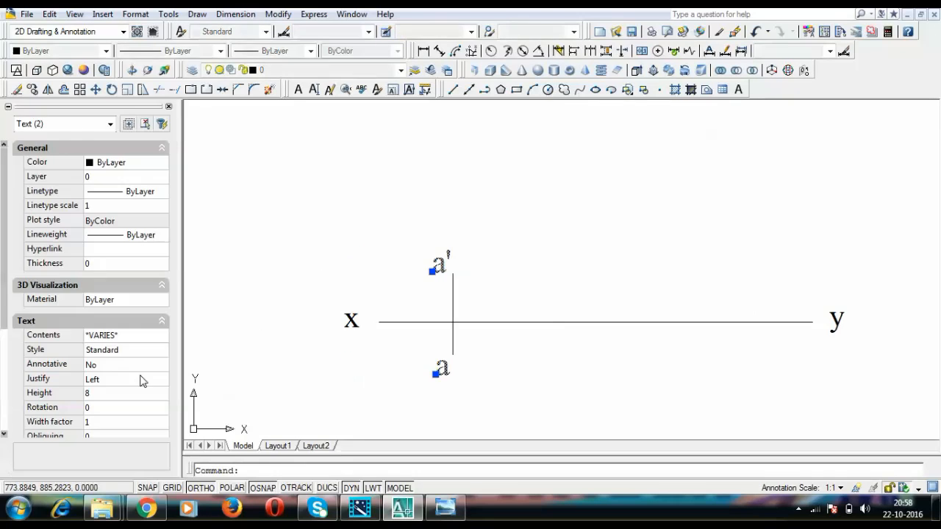
# Set the a' and a label height to 6 and move them beside the projector ends
pyautogui.click(117, 392)
pyautogui.write('6')
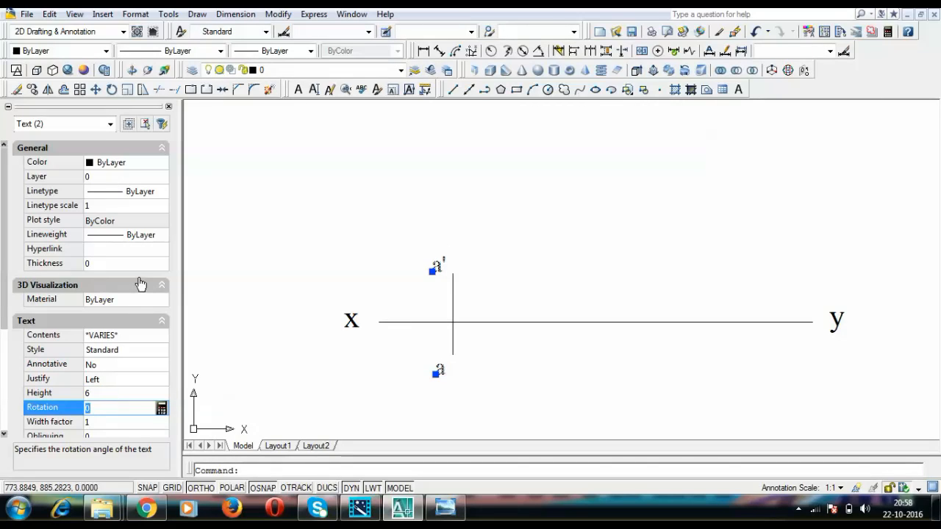
pyautogui.click(169, 106)
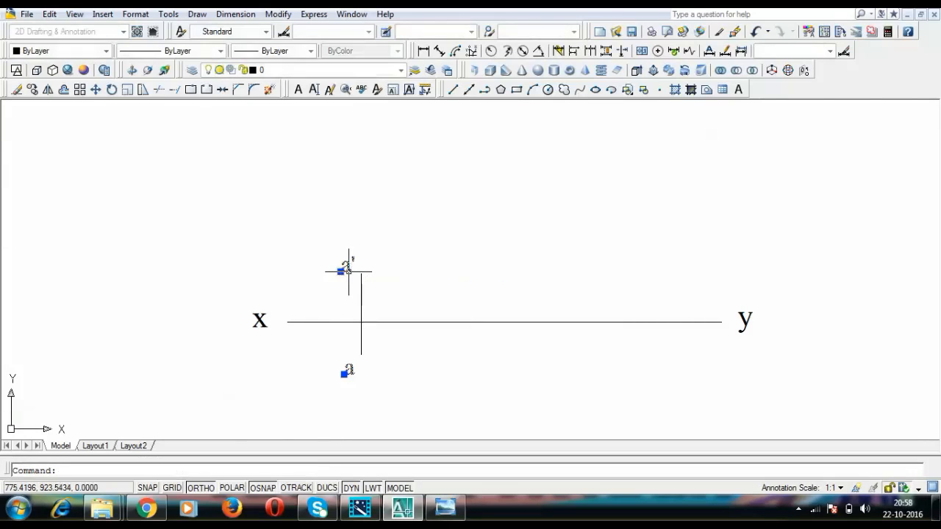
pyautogui.click(345, 272)
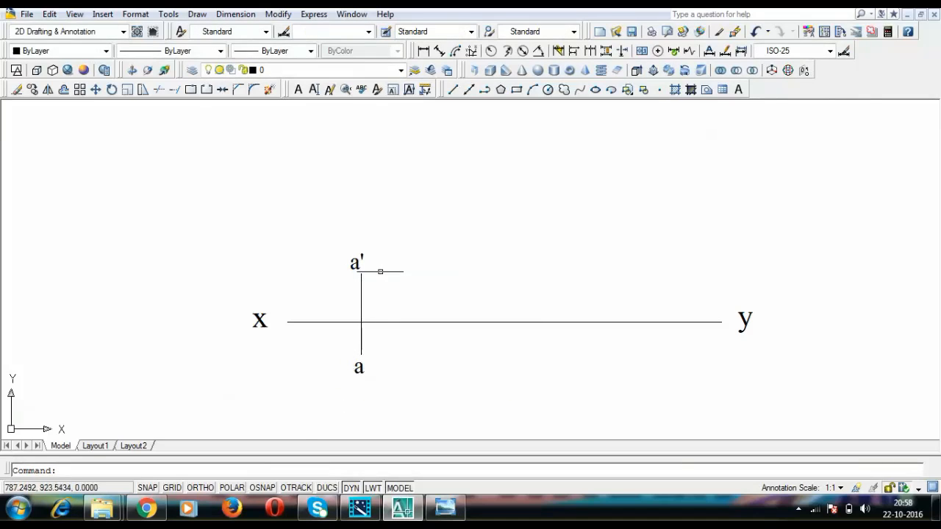
pyautogui.moveTo(375, 264)
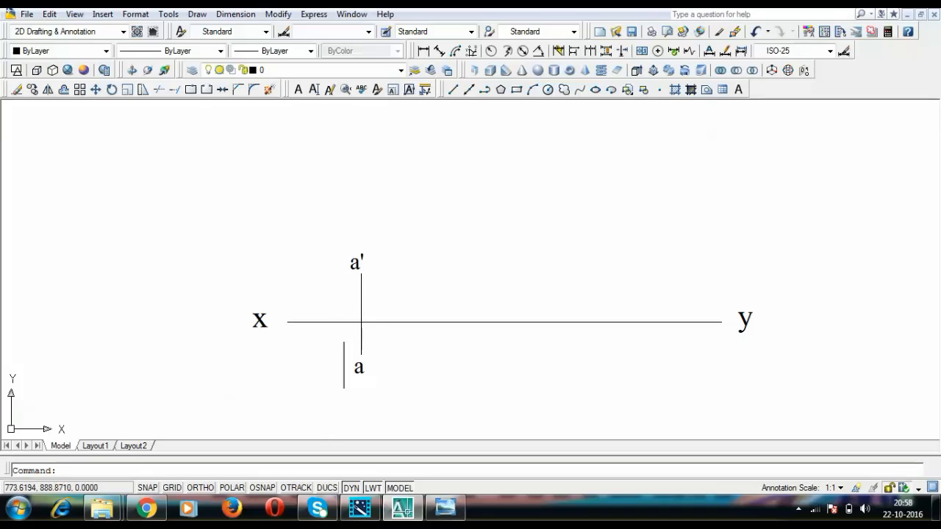
pyautogui.moveTo(343, 367)
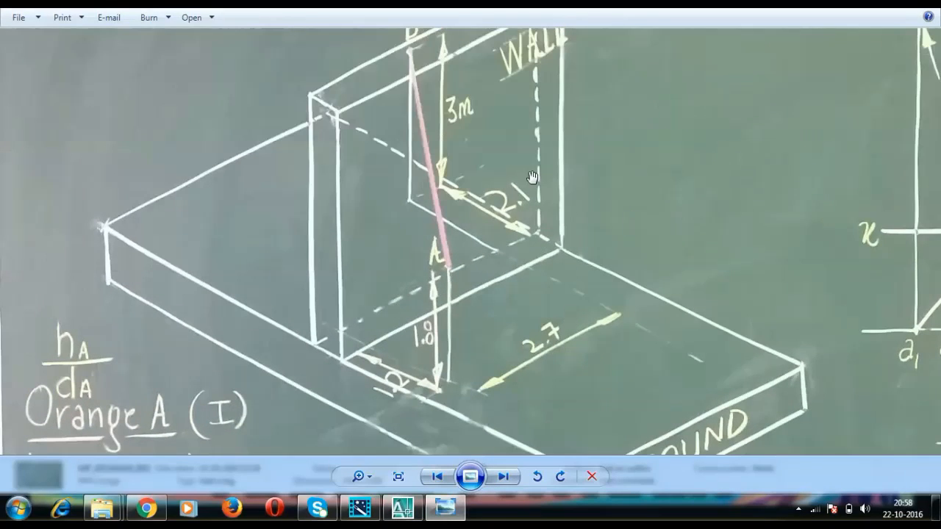
pyautogui.moveTo(399, 356)
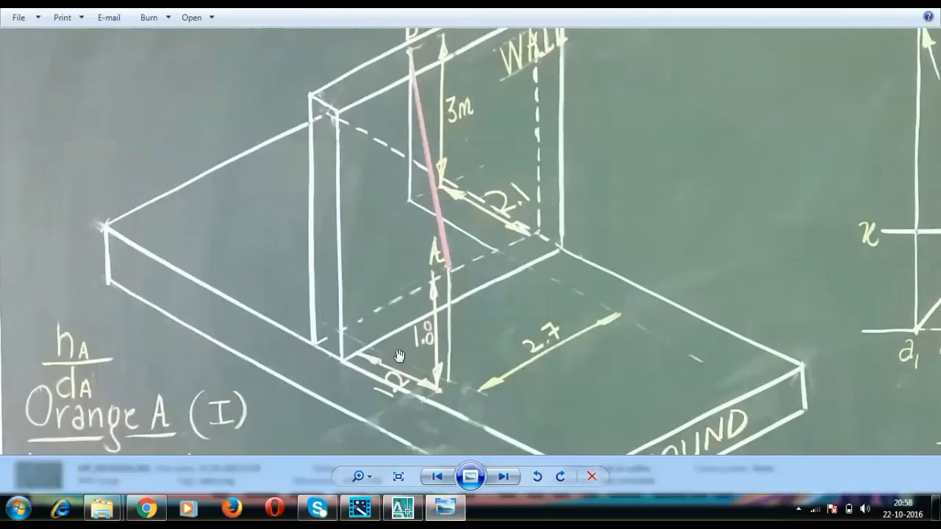
pyautogui.moveTo(389, 339)
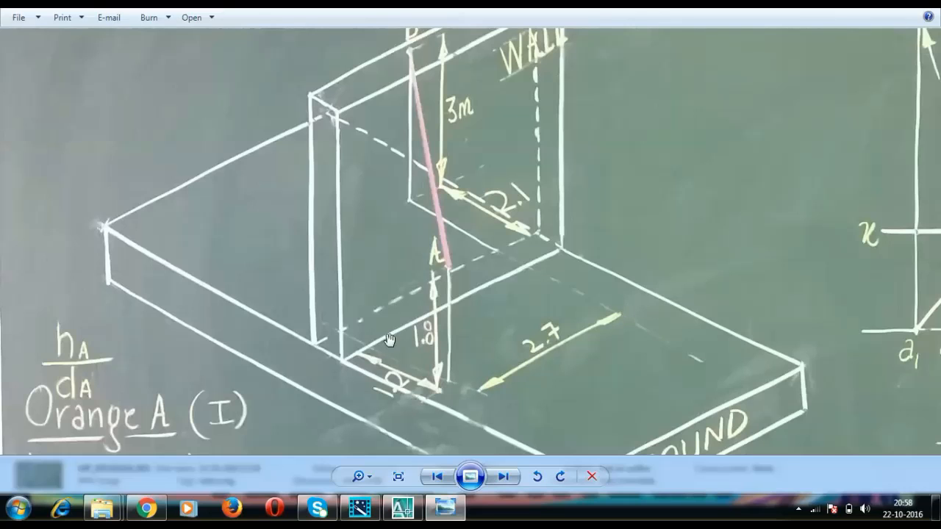
pyautogui.click(402, 507)
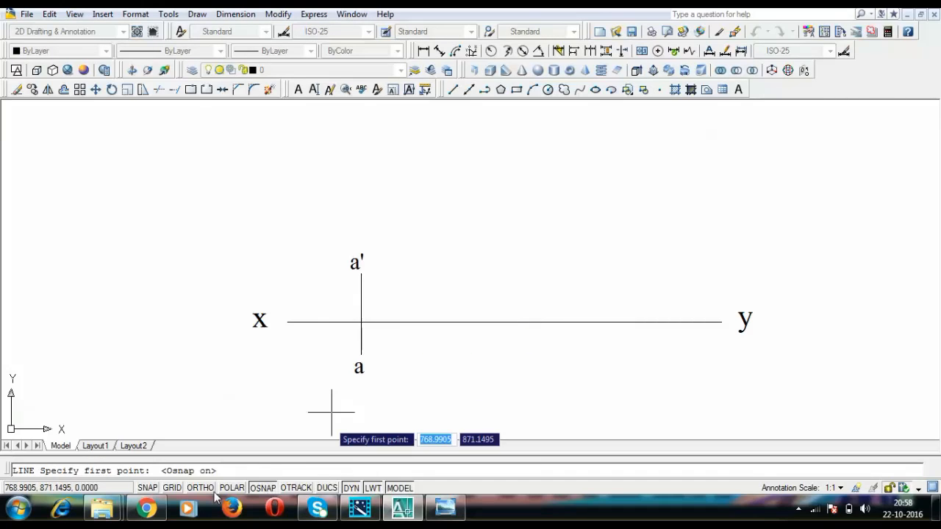
# Draw a 27-unit line along xy from the a projector's intersection
pyautogui.click(360, 321)
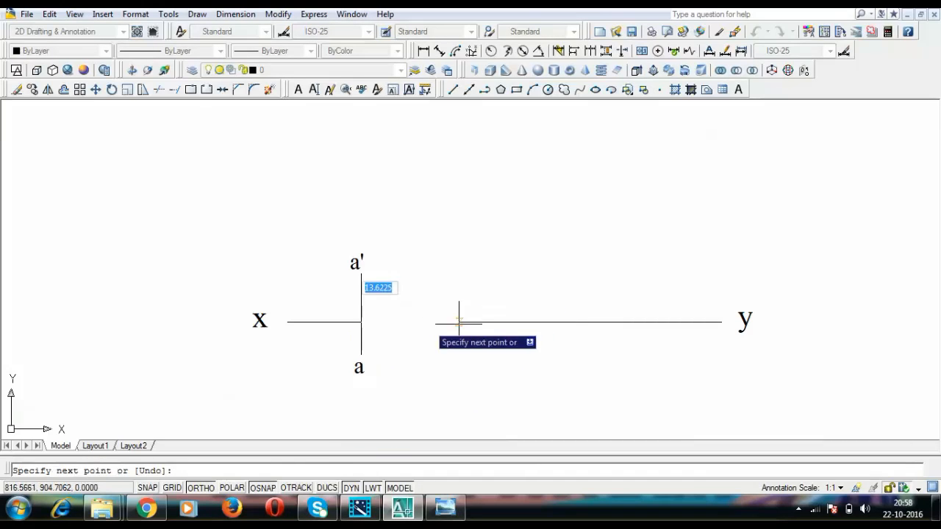
pyautogui.write('27')
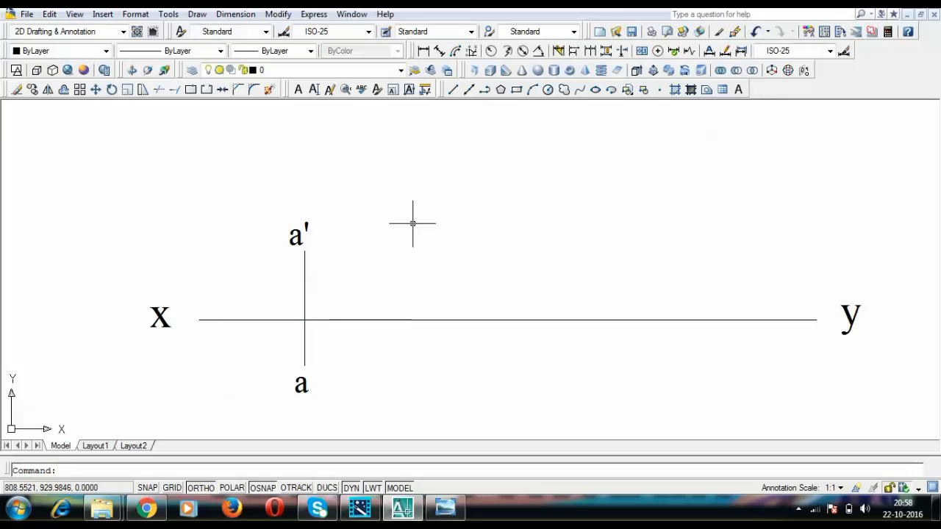
pyautogui.moveTo(418, 208)
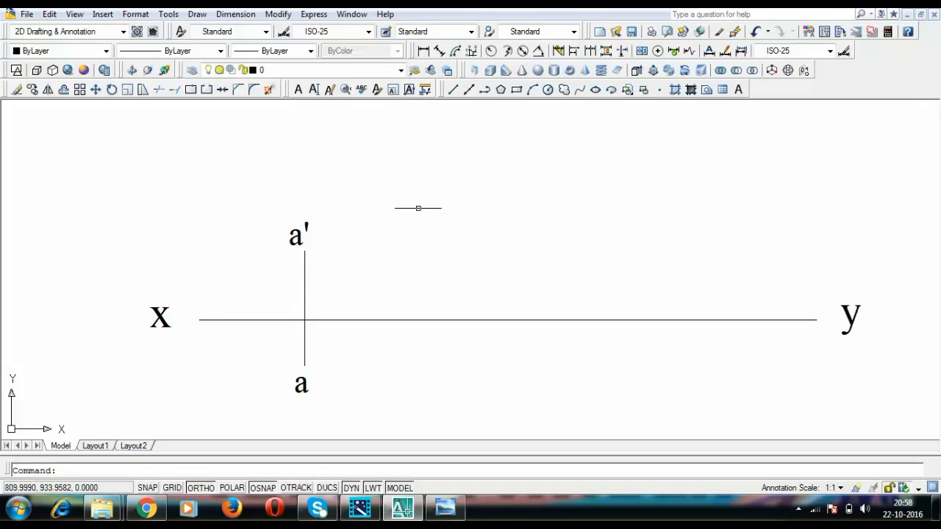
pyautogui.moveTo(400, 197)
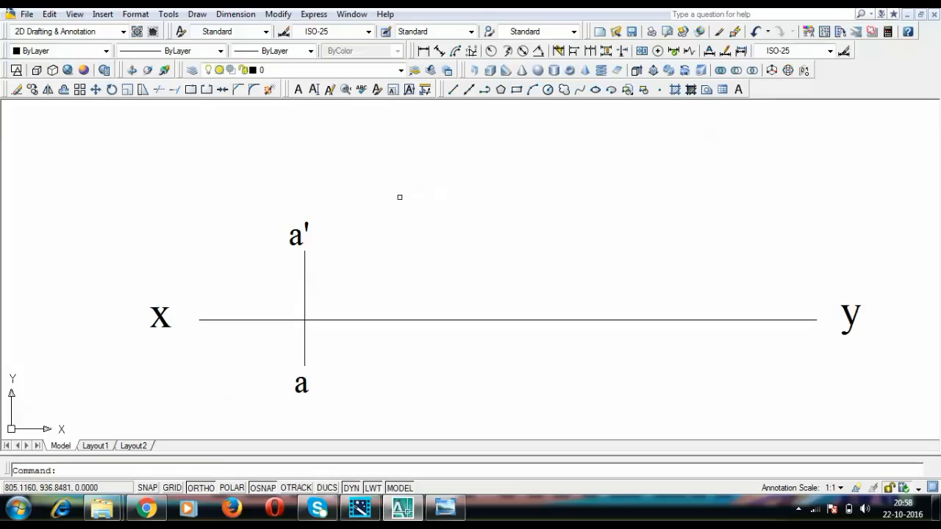
pyautogui.moveTo(376, 317)
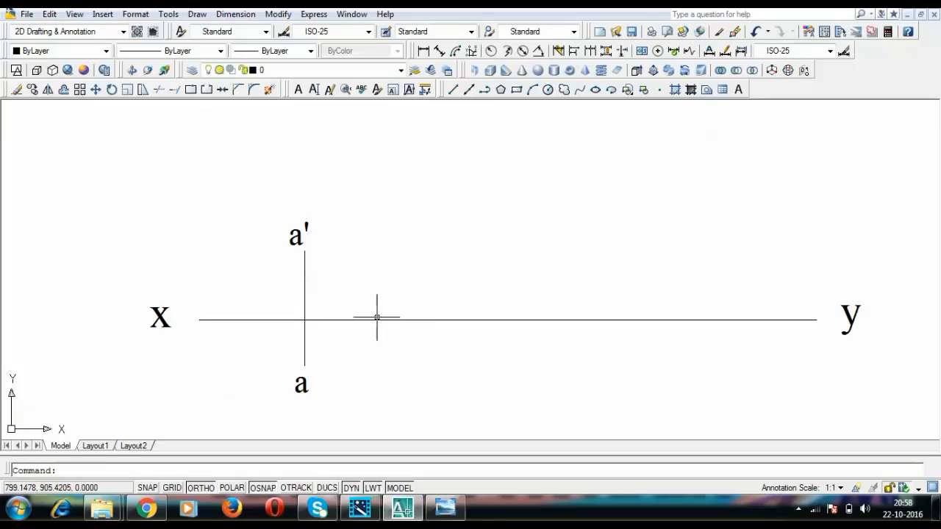
pyautogui.moveTo(422, 435)
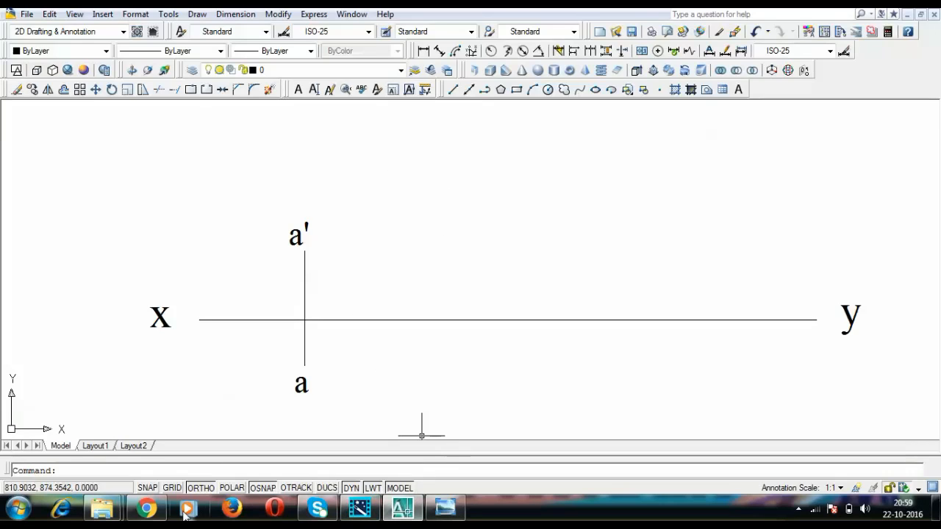
pyautogui.moveTo(215, 518)
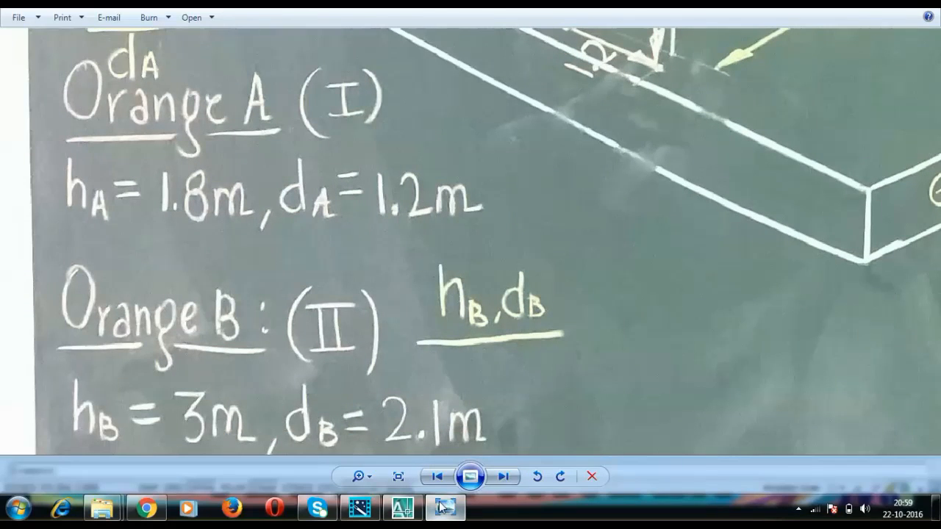
# Start orange B's vertical projector from xy and check its 3 m height on the photo
pyautogui.click(402, 507)
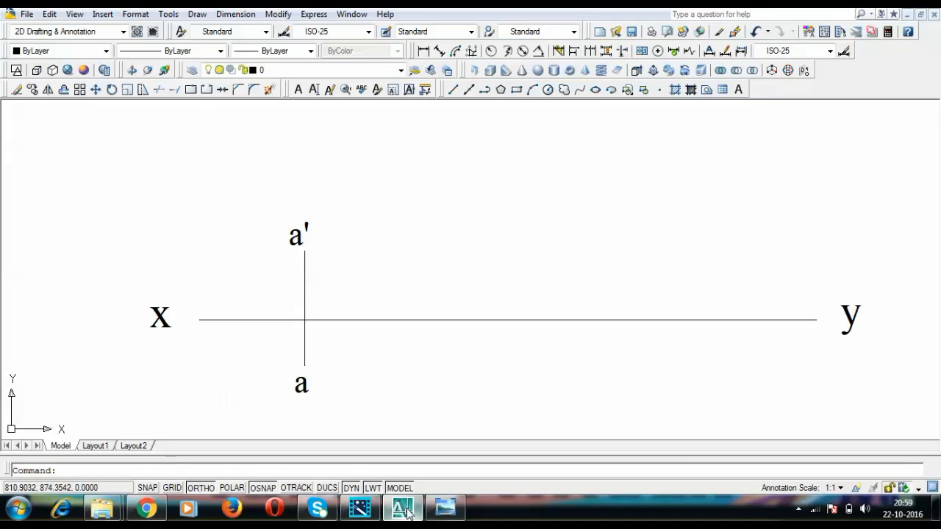
pyautogui.click(453, 89)
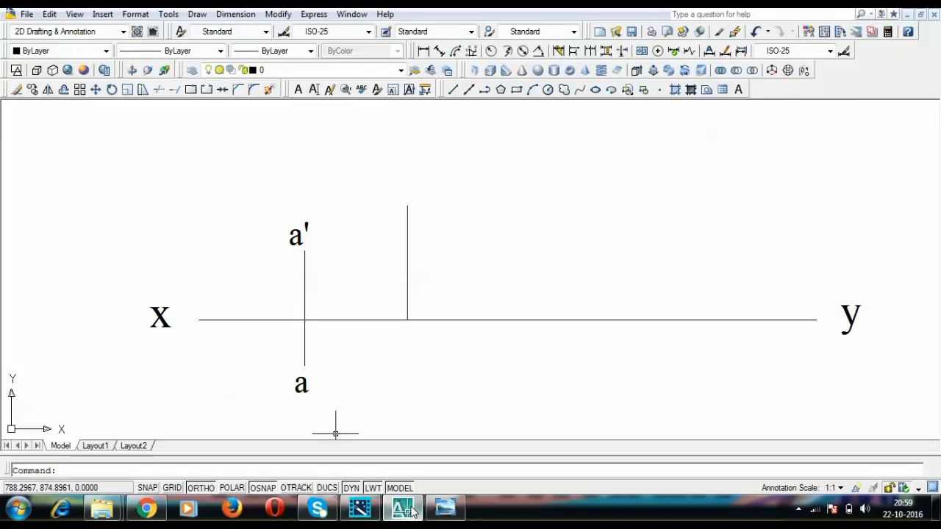
pyautogui.click(445, 507)
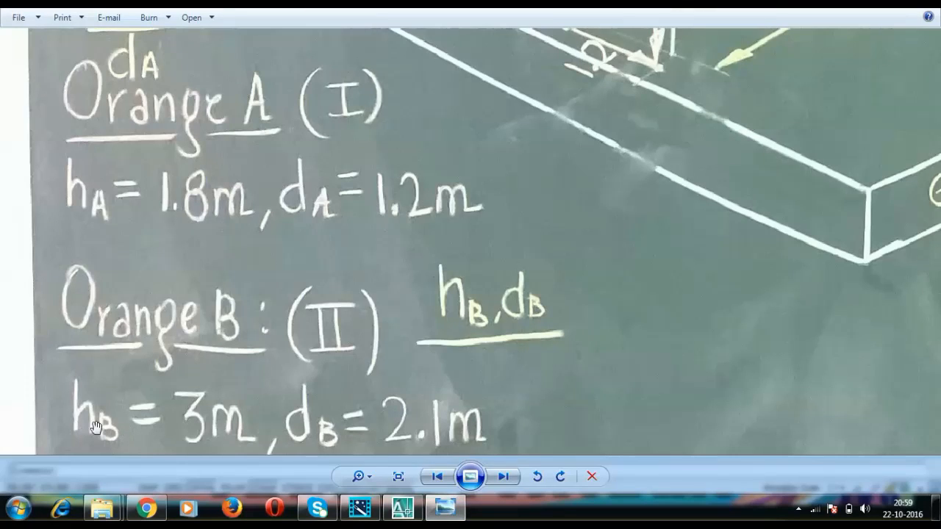
pyautogui.moveTo(244, 451)
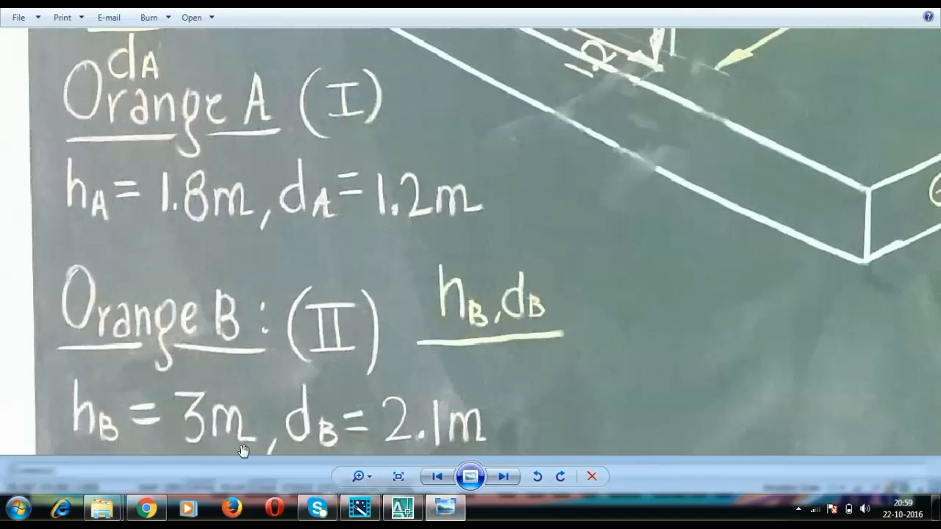
pyautogui.moveTo(445, 507)
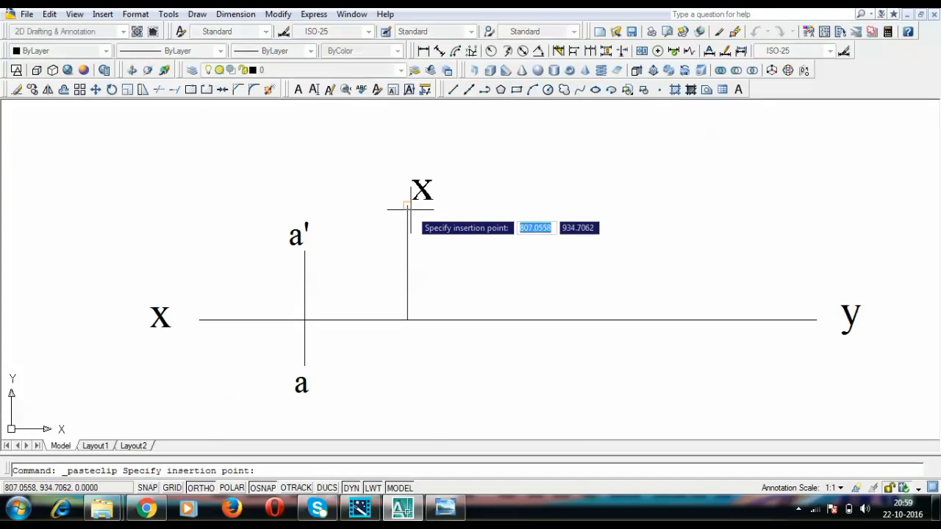
# Paste b' at the projector top and edit a second copy below to read b
pyautogui.click(418, 195)
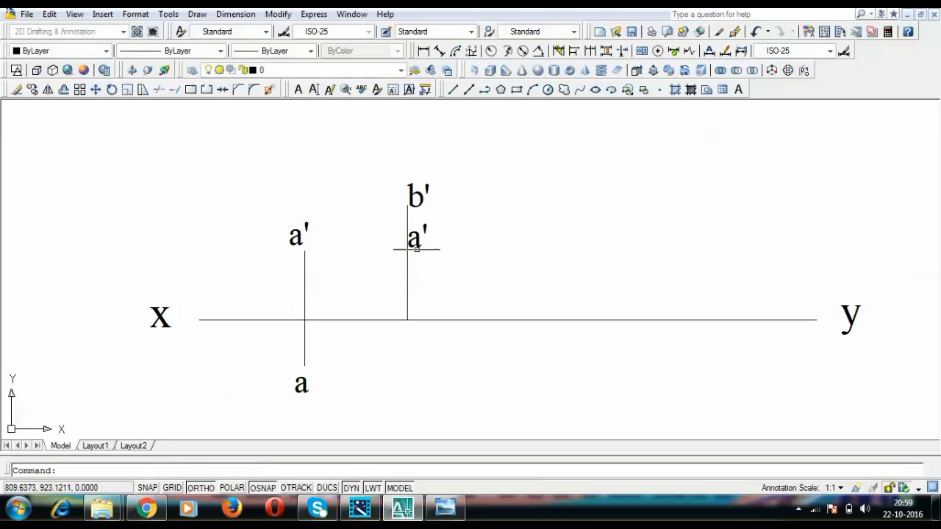
pyautogui.doubleClick(418, 239)
pyautogui.write('b')
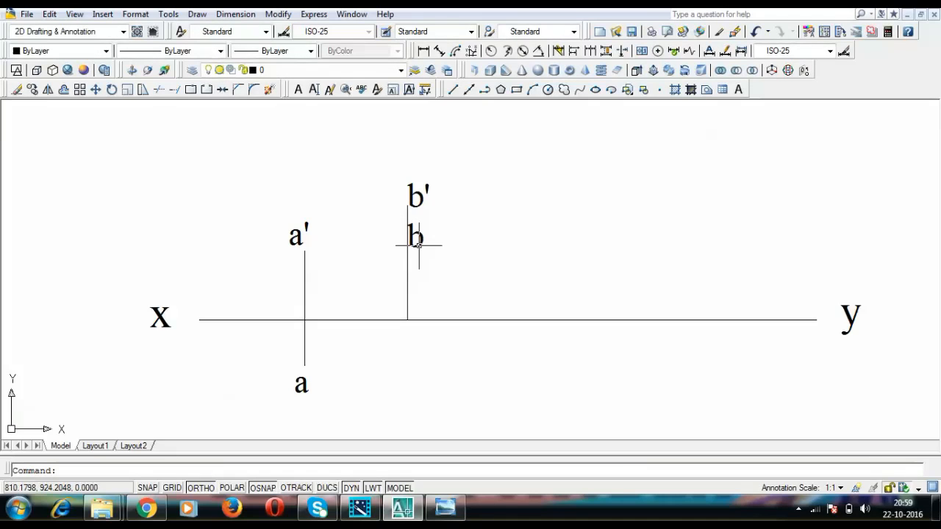
pyautogui.moveTo(465, 310)
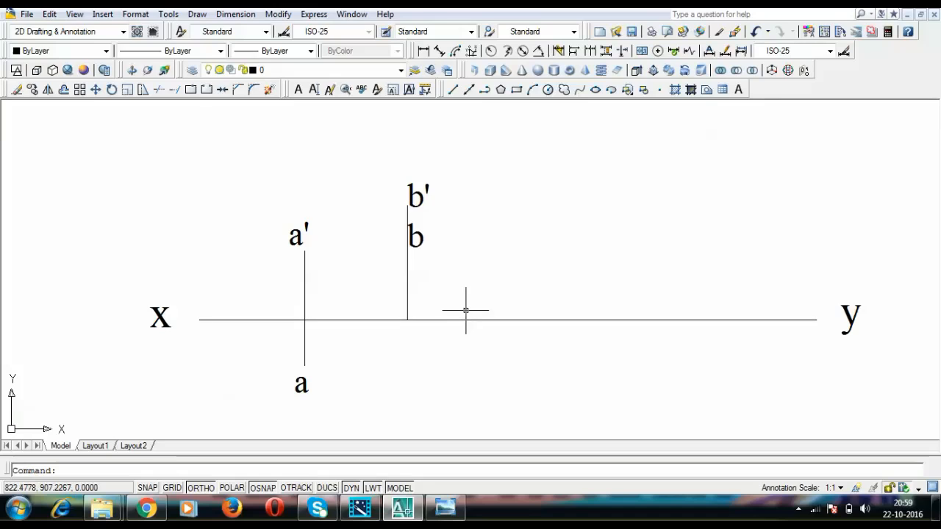
pyautogui.moveTo(465, 310)
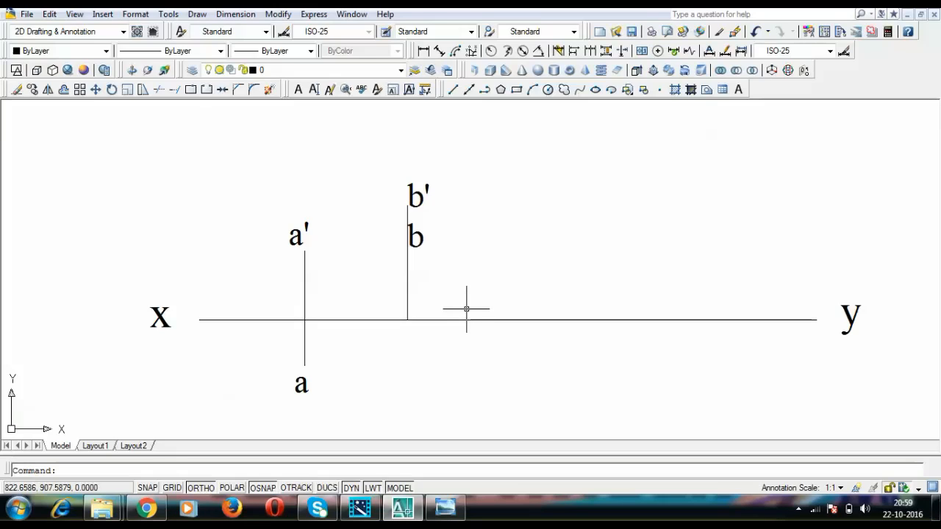
pyautogui.moveTo(465, 302)
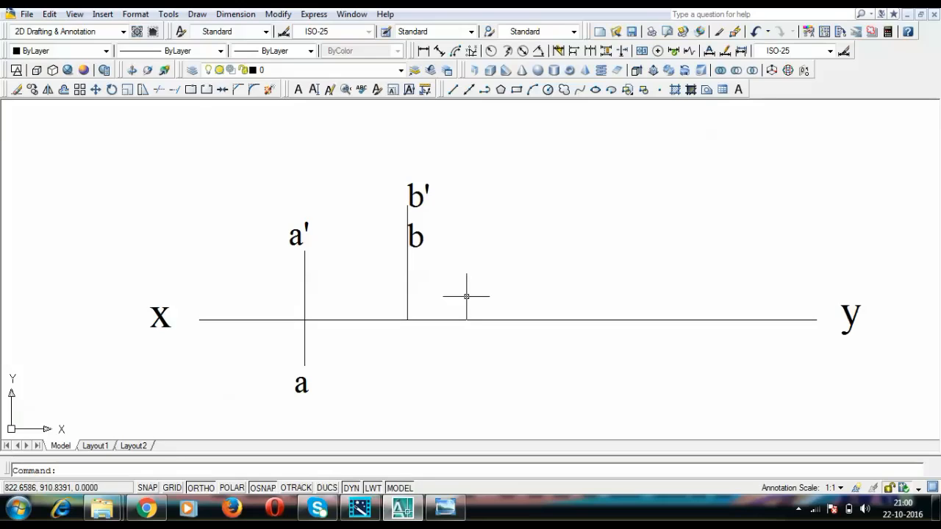
pyautogui.moveTo(471, 302)
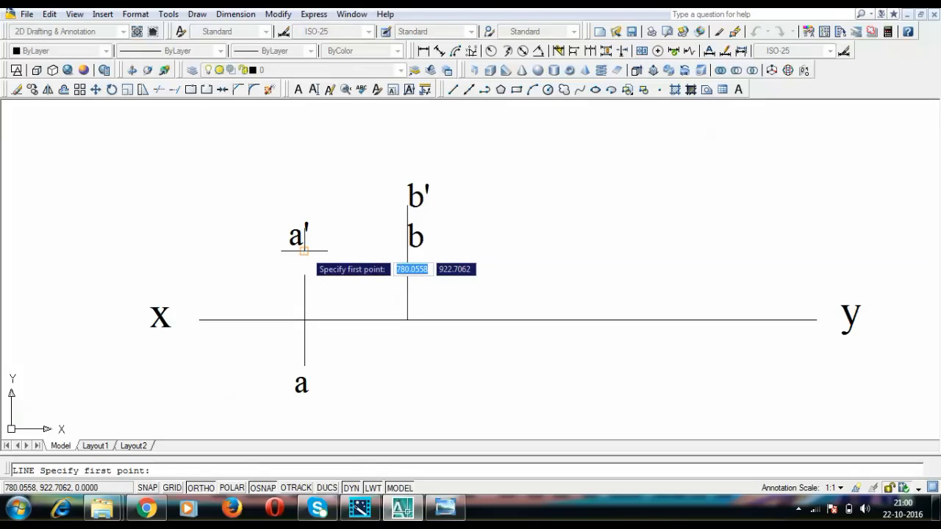
# Draw the snapped line joining a' to b'
pyautogui.click(304, 250)
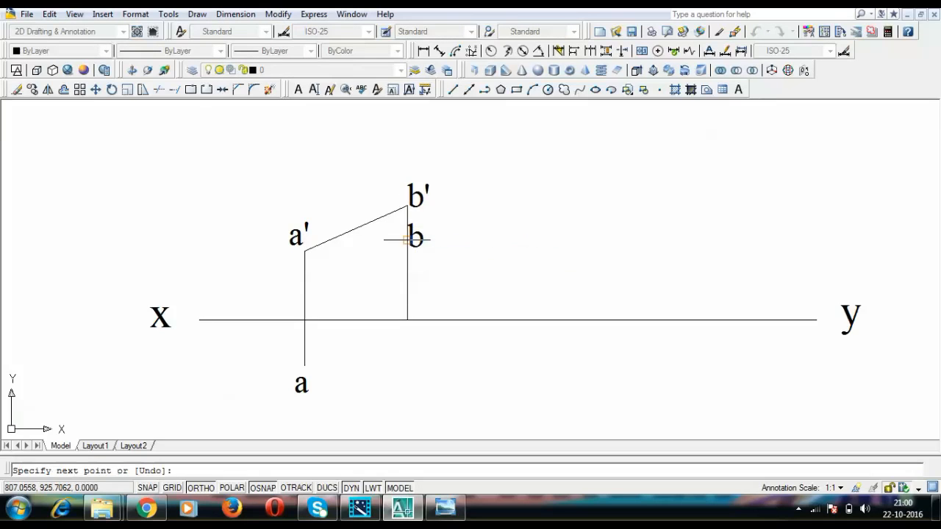
pyautogui.click(307, 364)
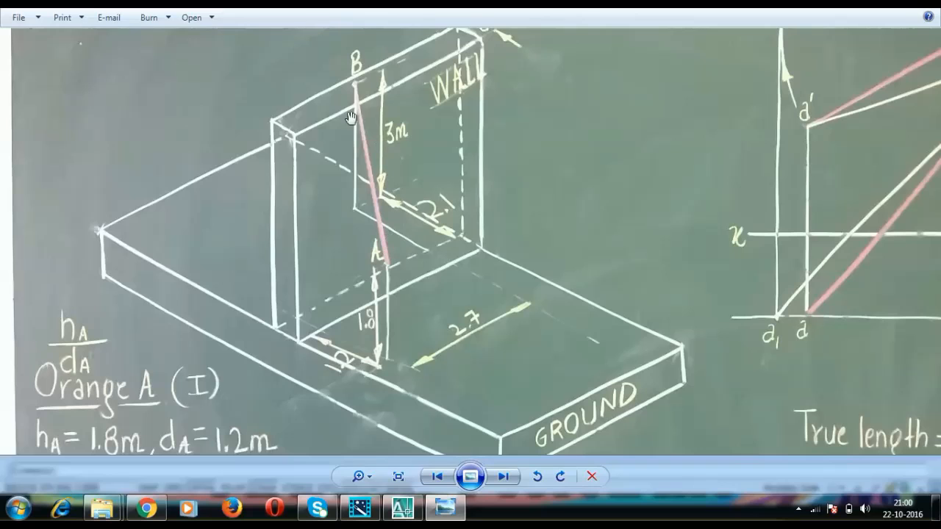
pyautogui.moveTo(425, 441)
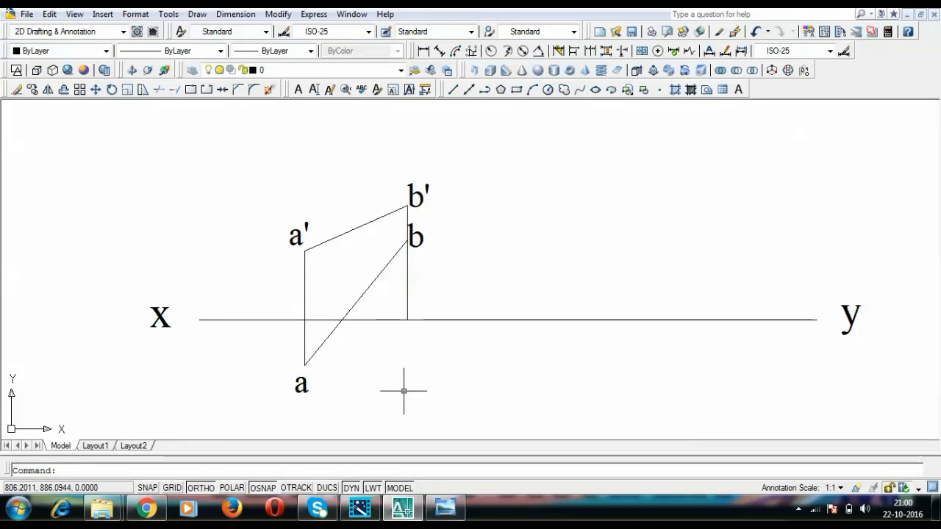
pyautogui.moveTo(402, 382)
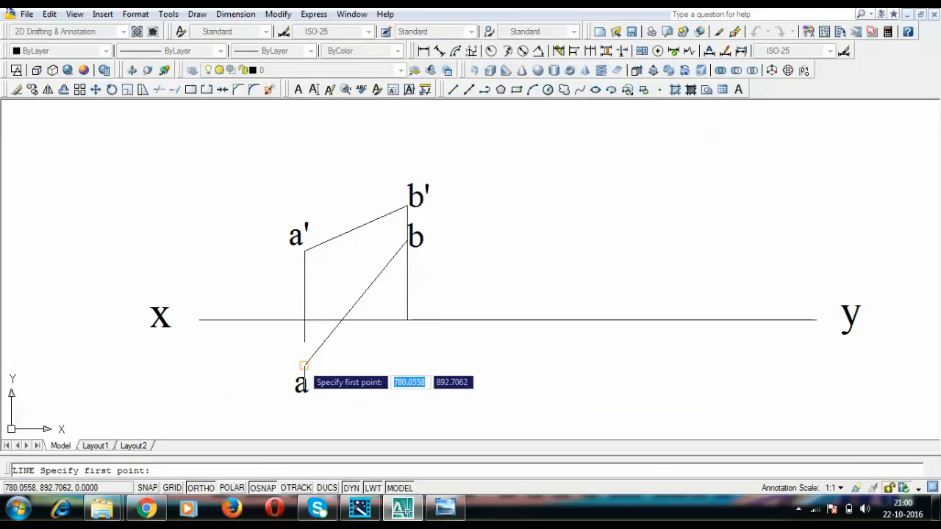
# Draw a horizontal line from a and start an arc centred at a, beginning at b
pyautogui.click(305, 365)
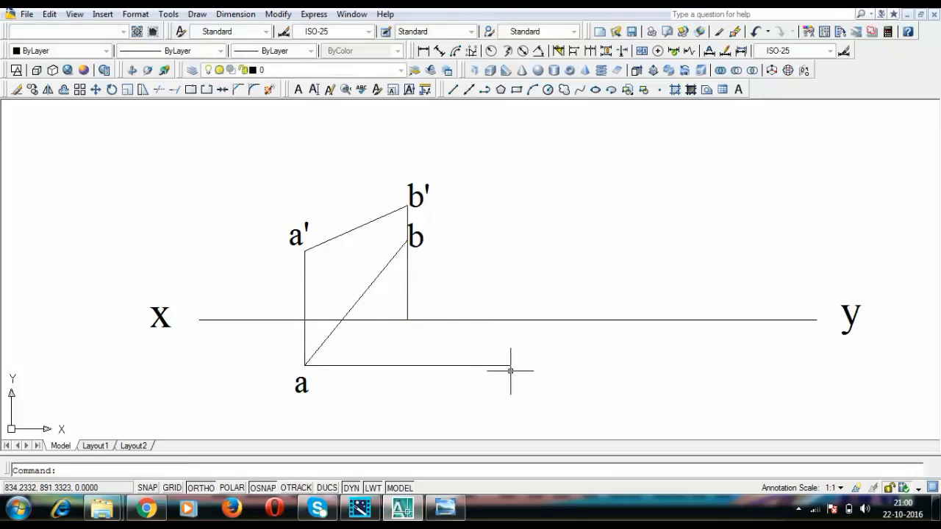
pyautogui.click(66, 31)
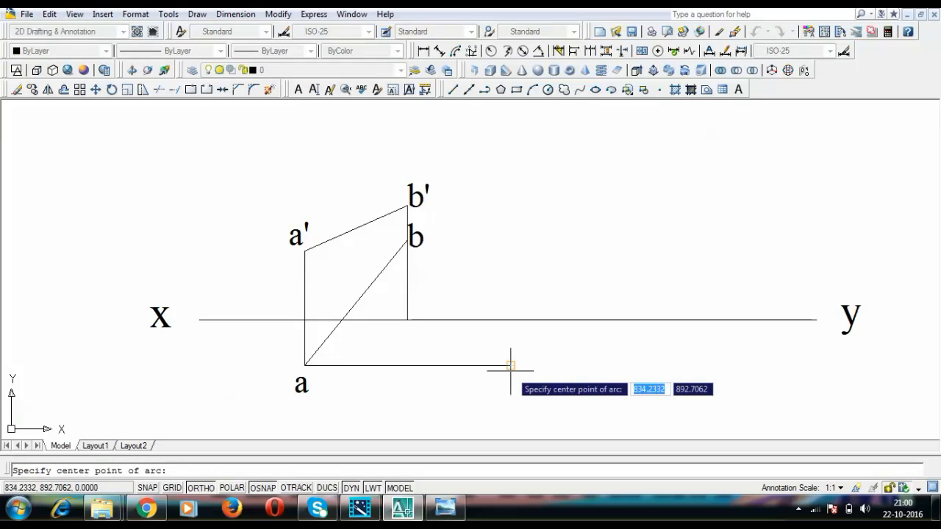
pyautogui.moveTo(303, 365)
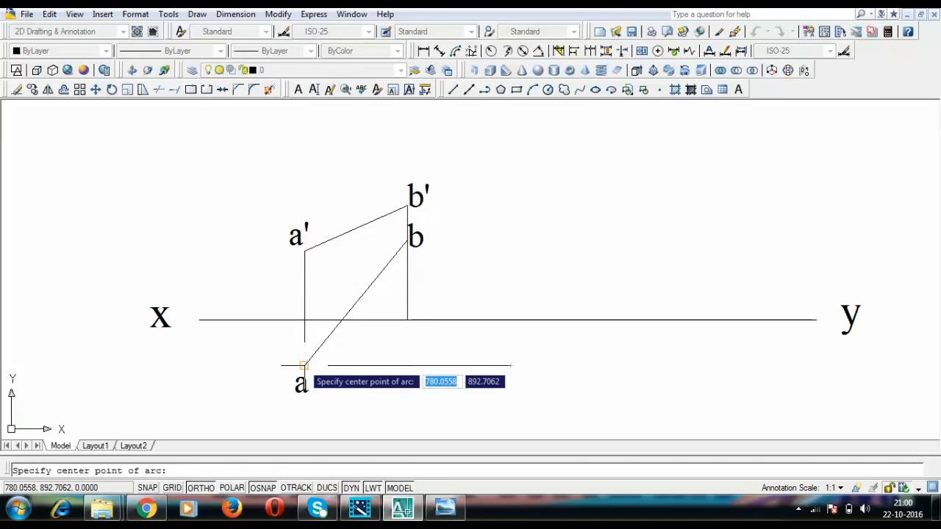
pyautogui.click(304, 365)
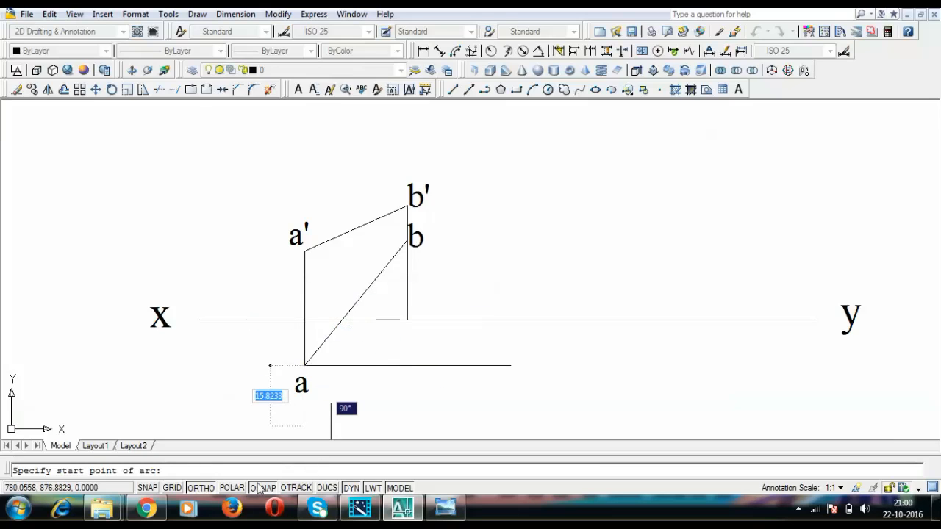
pyautogui.moveTo(408, 241)
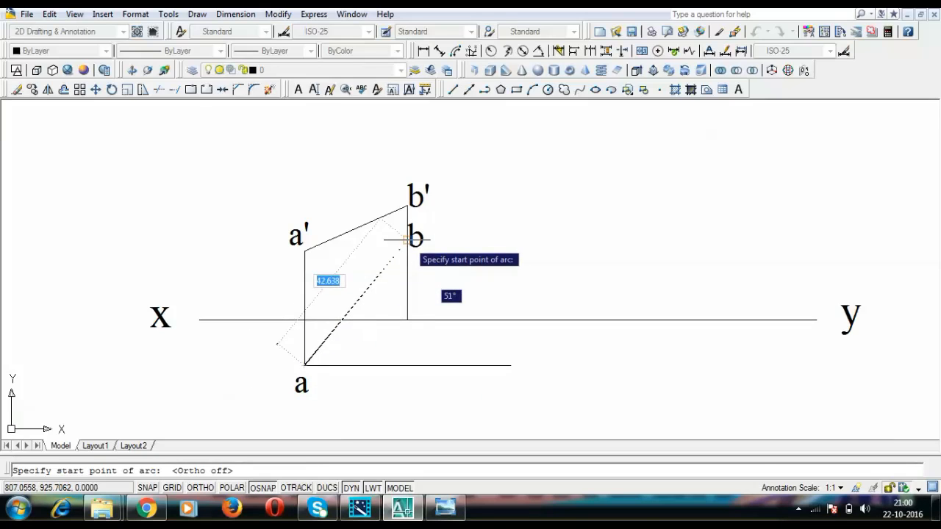
pyautogui.click(402, 239)
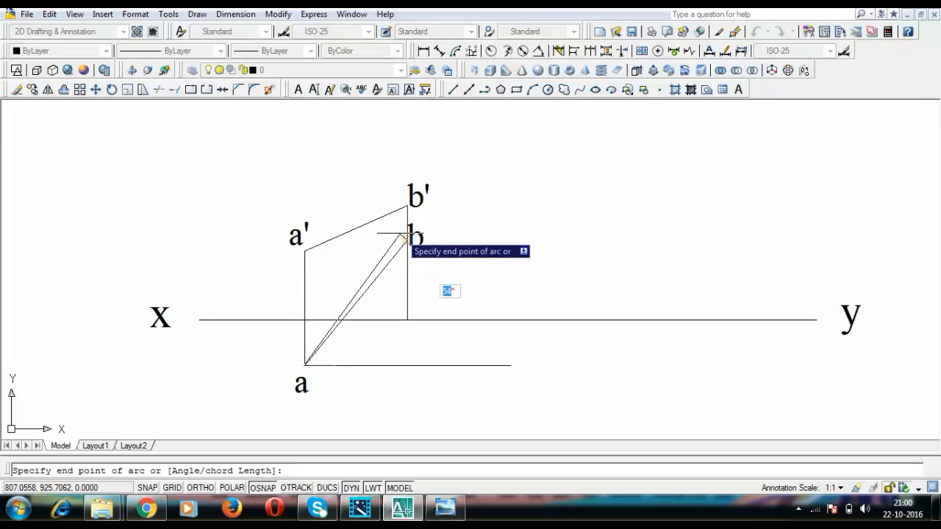
pyautogui.moveTo(438, 293)
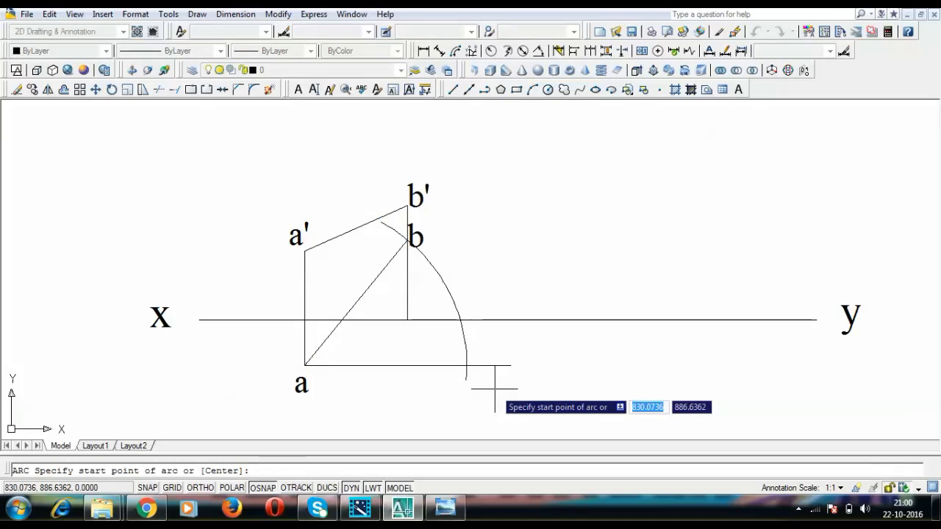
pyautogui.moveTo(415, 236)
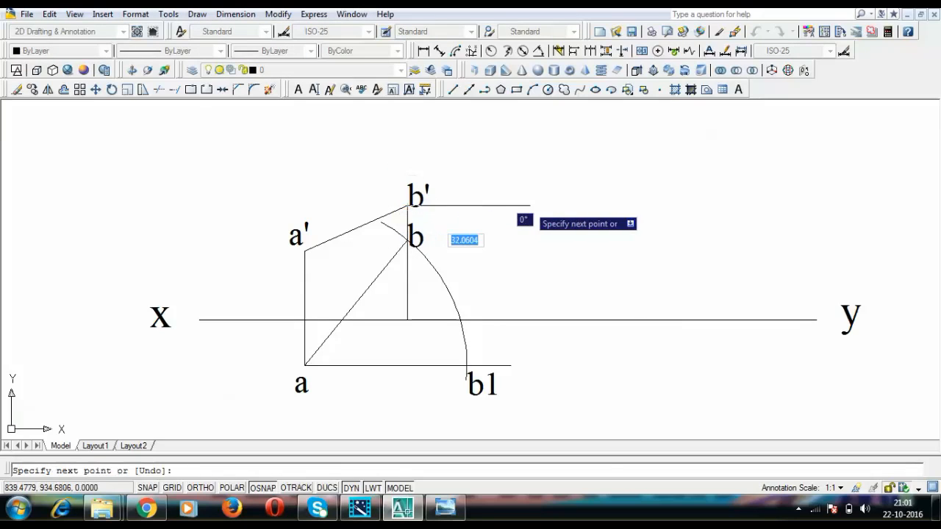
pyautogui.moveTo(530, 205)
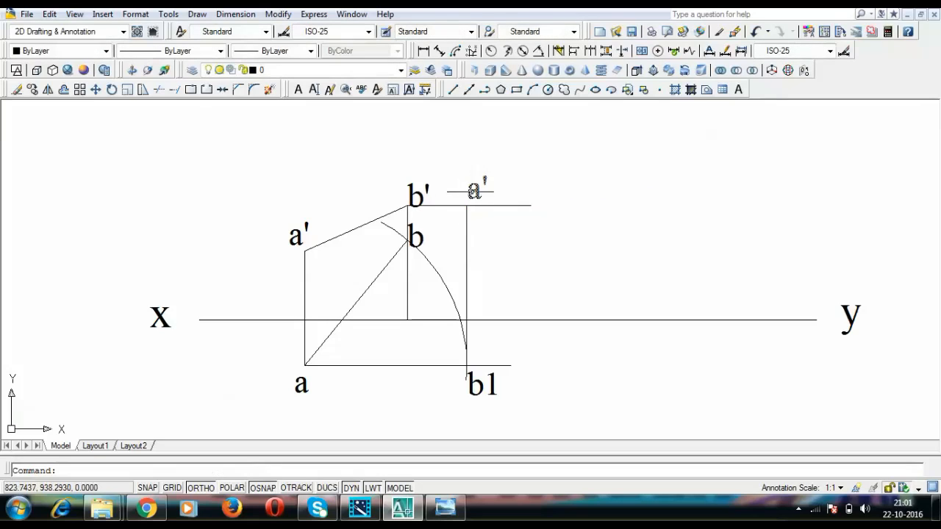
# Rename the copied a' label to b1' at the projected point
pyautogui.doubleClick(474, 191)
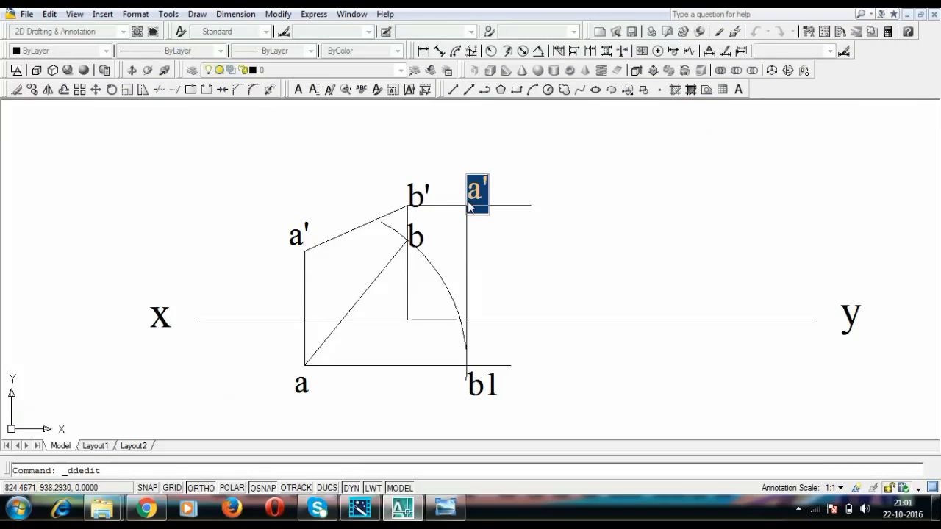
pyautogui.write("b1'")
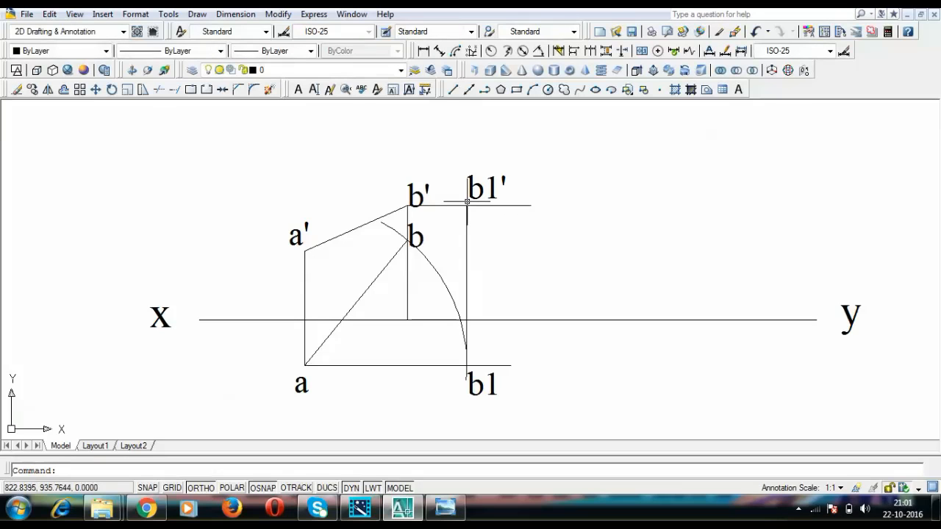
pyautogui.click(406, 209)
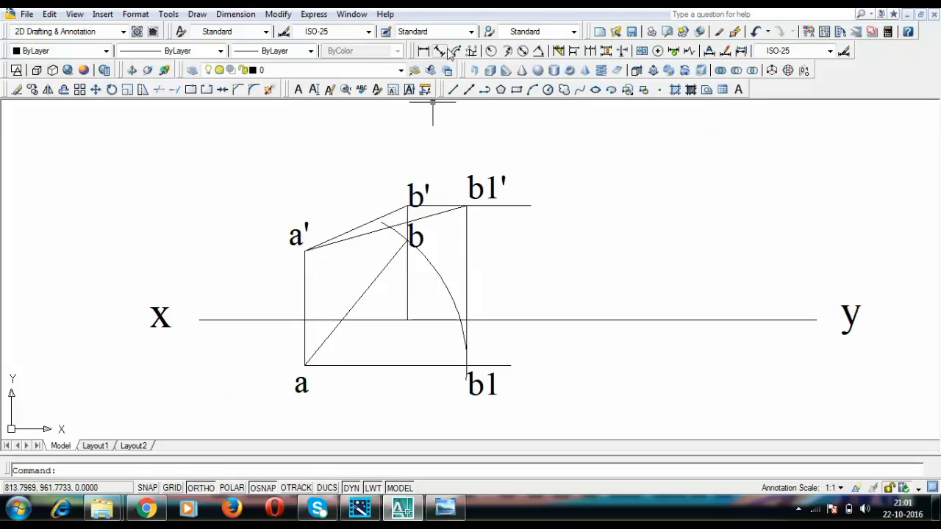
# Place the 44.32 aligned dimension between a' and b1'
pyautogui.click(440, 51)
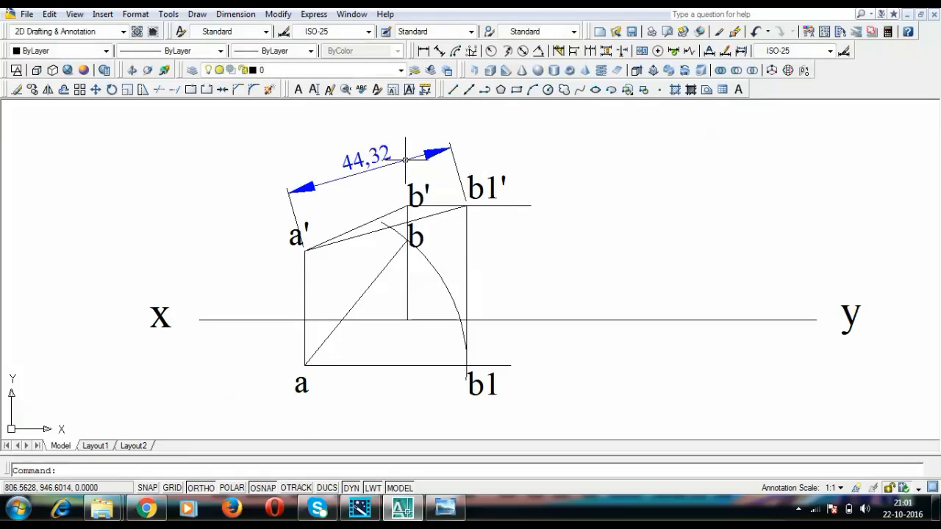
pyautogui.scroll(-3)
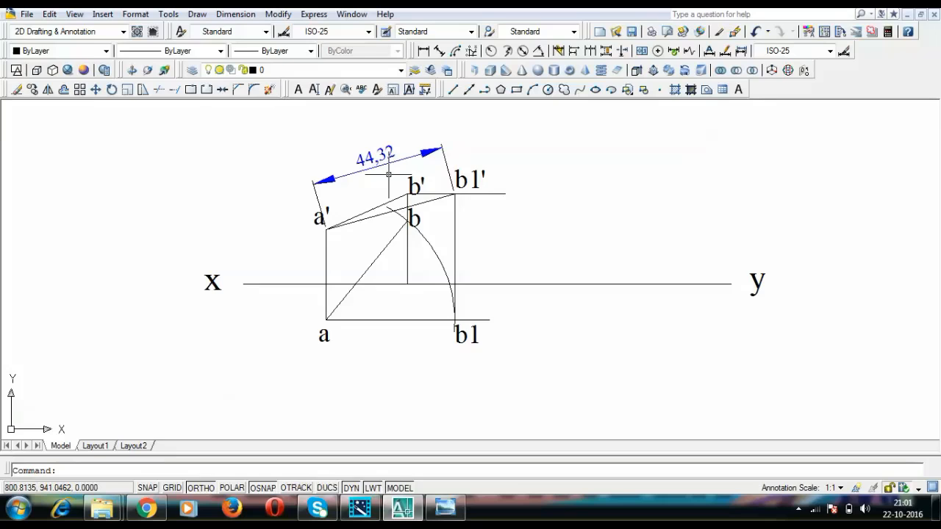
pyautogui.scroll(-3)
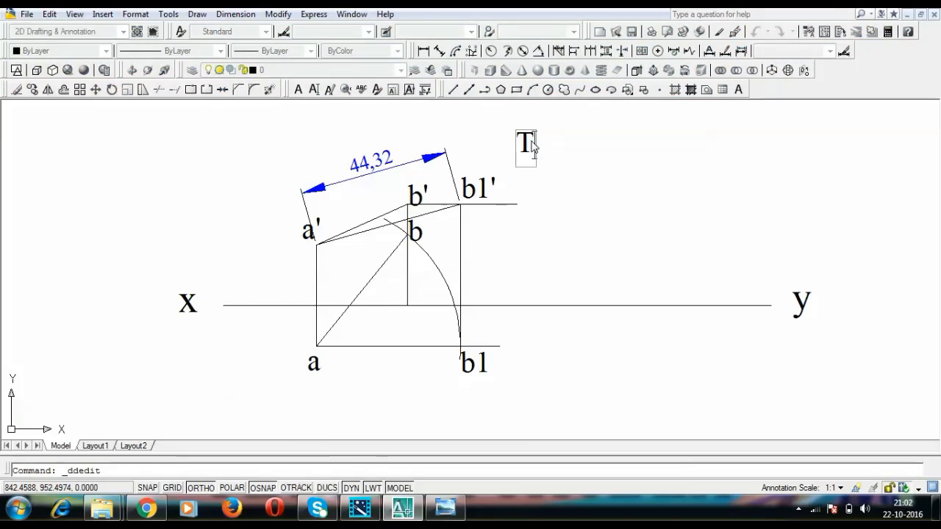
# Rewrite the copied label as 'True Distance between oranges = 4.432 mts'
pyautogui.write('True Distan')
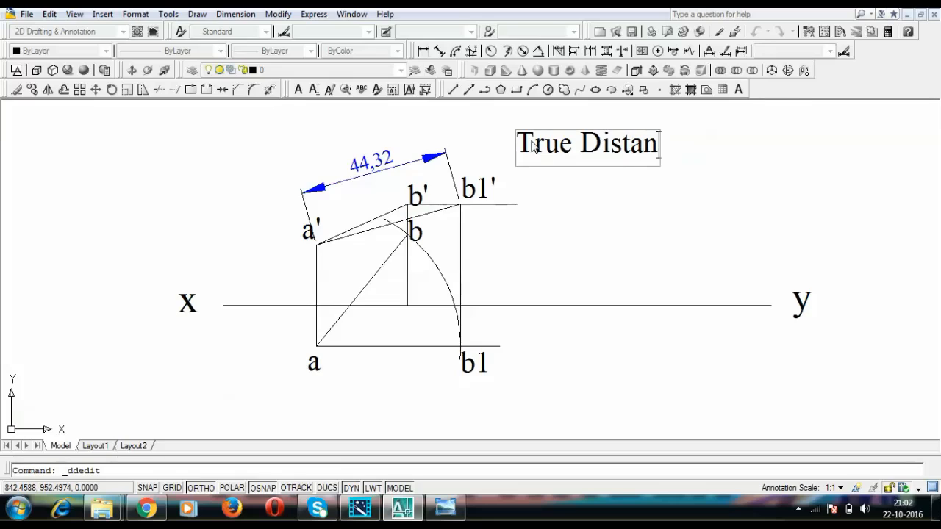
pyautogui.write('ce betwee')
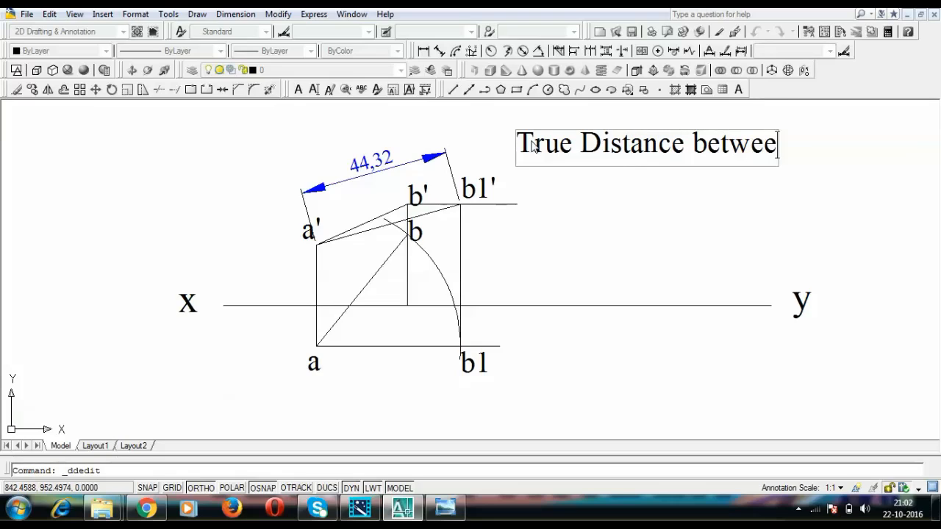
pyautogui.write('n ot')
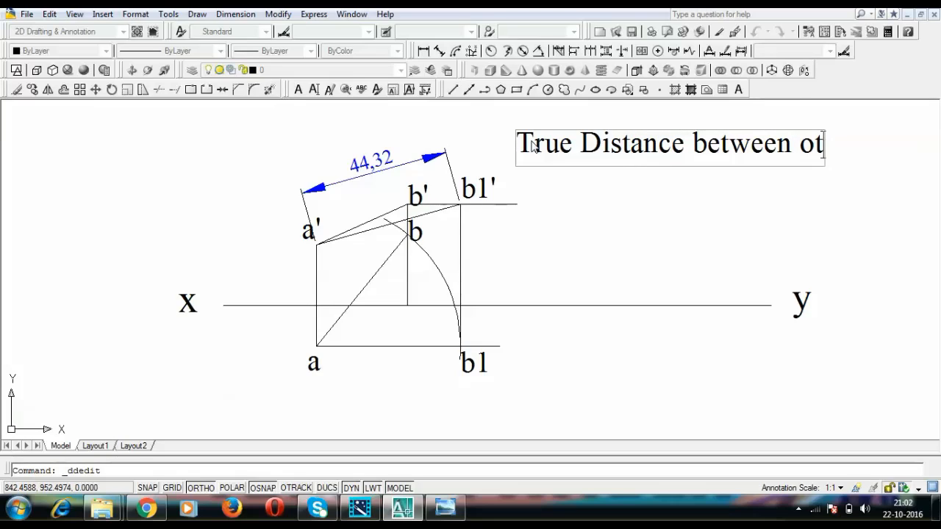
pyautogui.write('ranges')
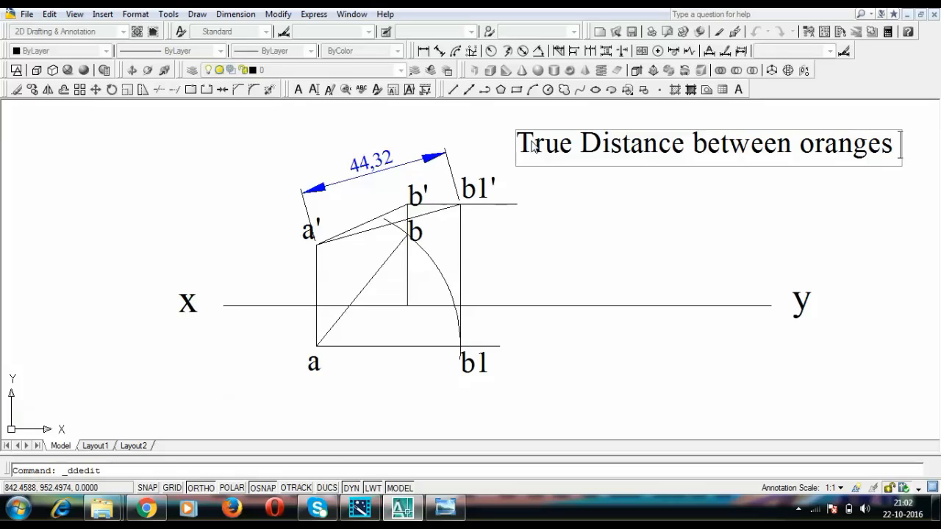
pyautogui.write('= 4.4')
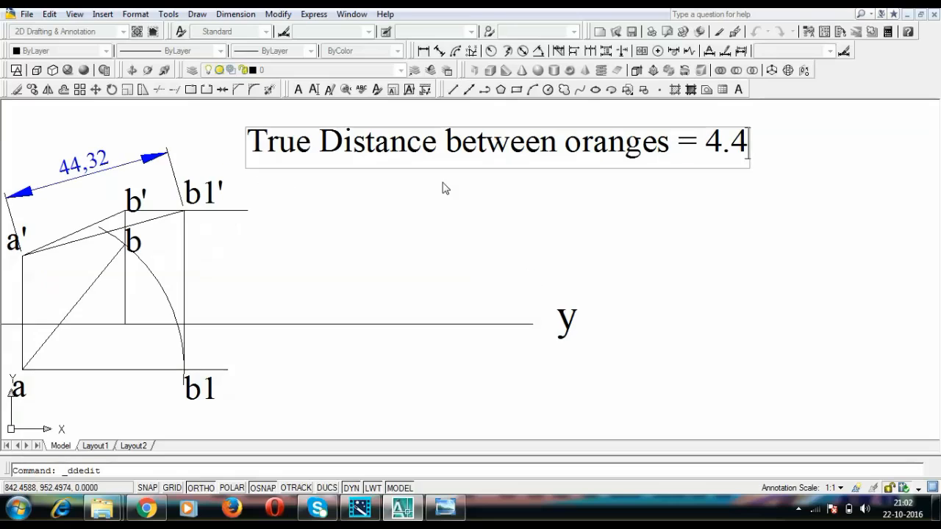
pyautogui.write('32')
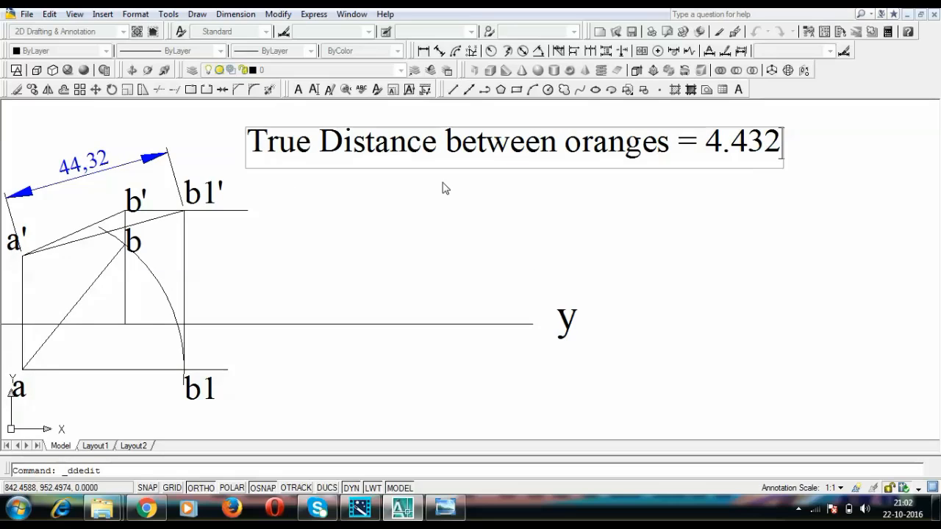
pyautogui.write('mts')
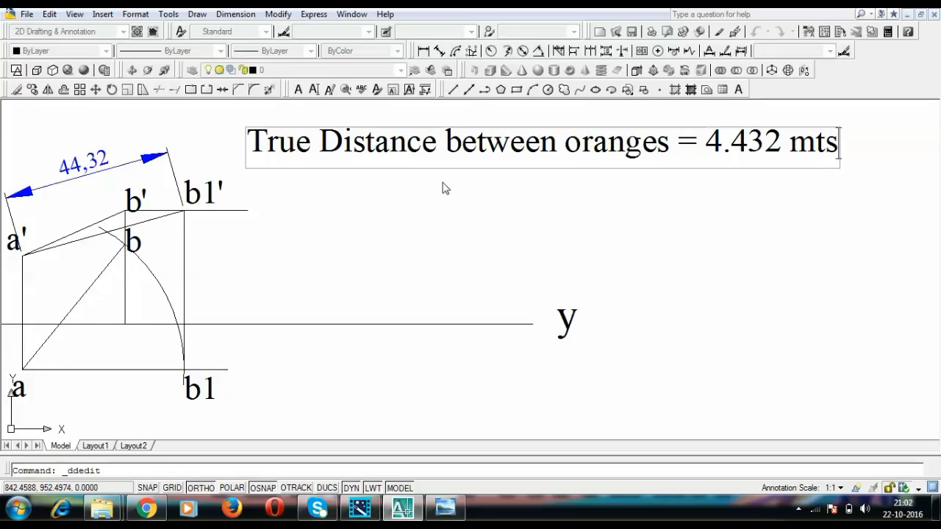
pyautogui.moveTo(321, 188)
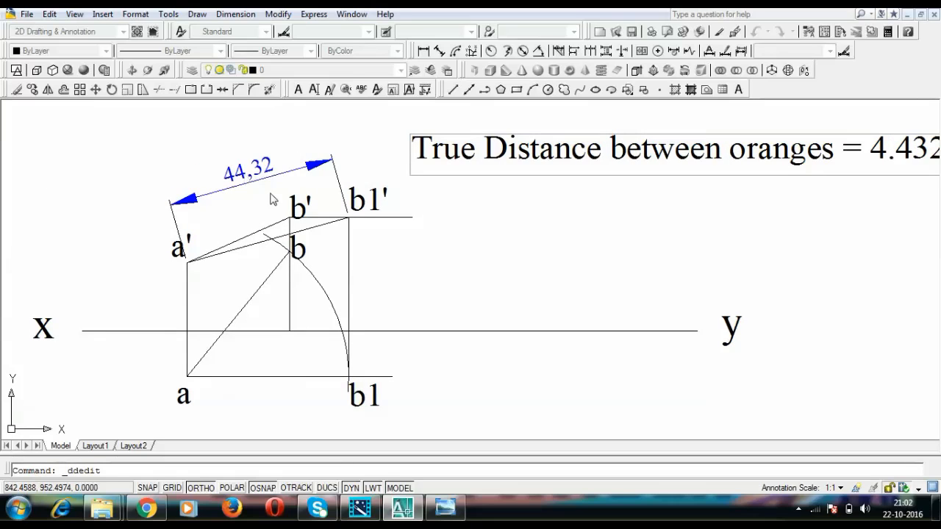
pyautogui.moveTo(365, 196)
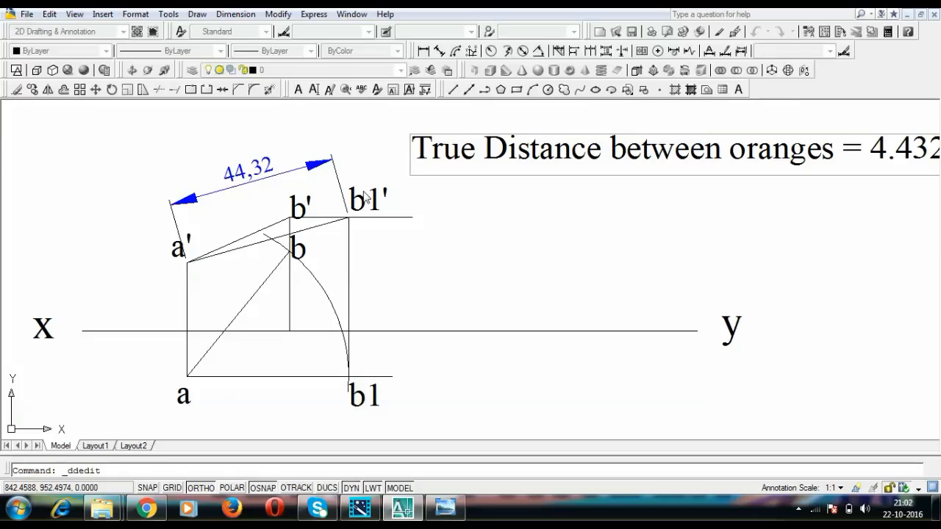
pyautogui.moveTo(252, 204)
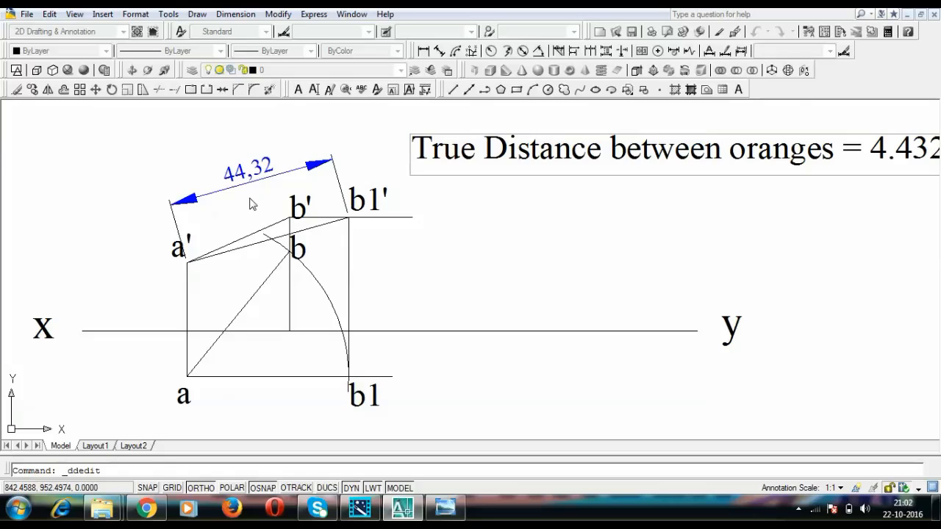
pyautogui.moveTo(243, 183)
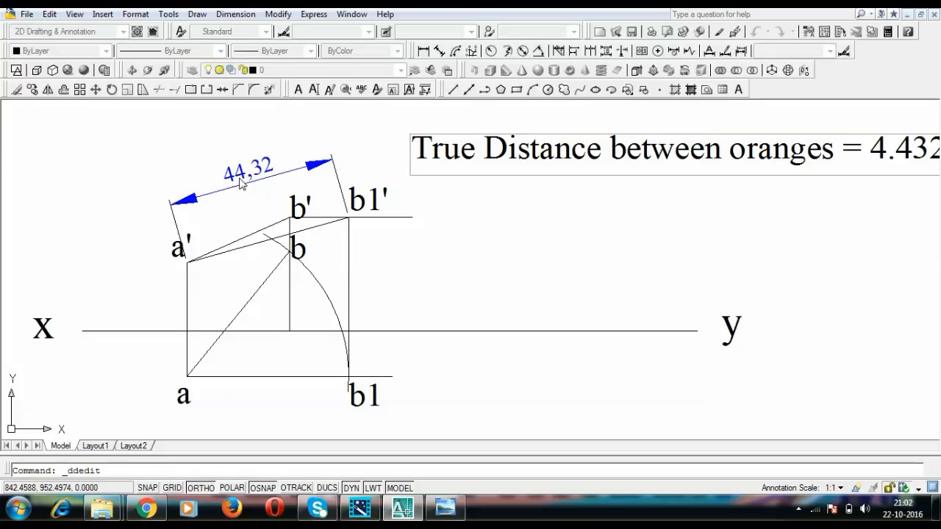
pyautogui.moveTo(286, 186)
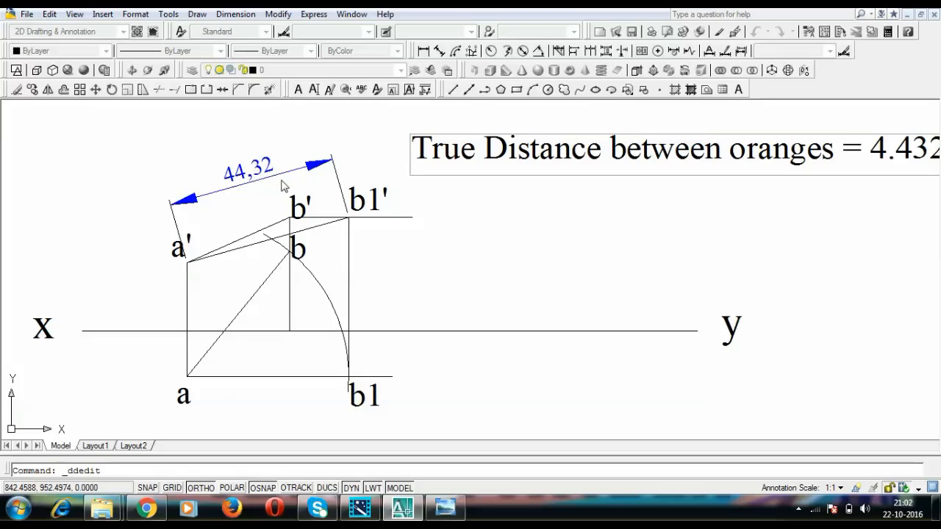
pyautogui.moveTo(259, 185)
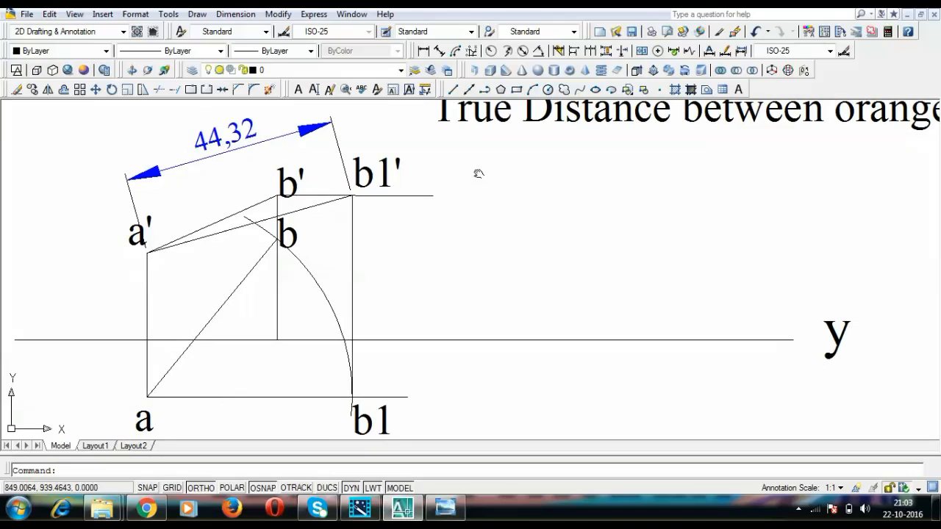
pyautogui.moveTo(478, 173)
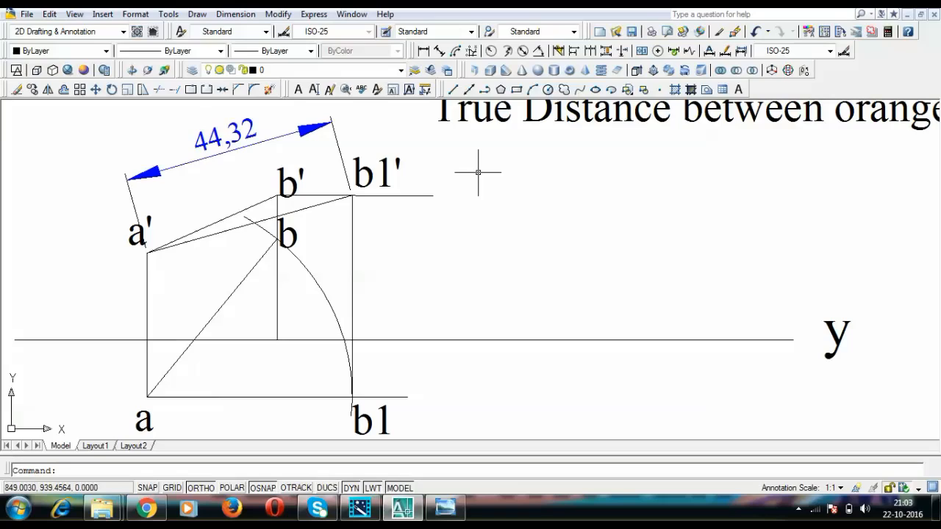